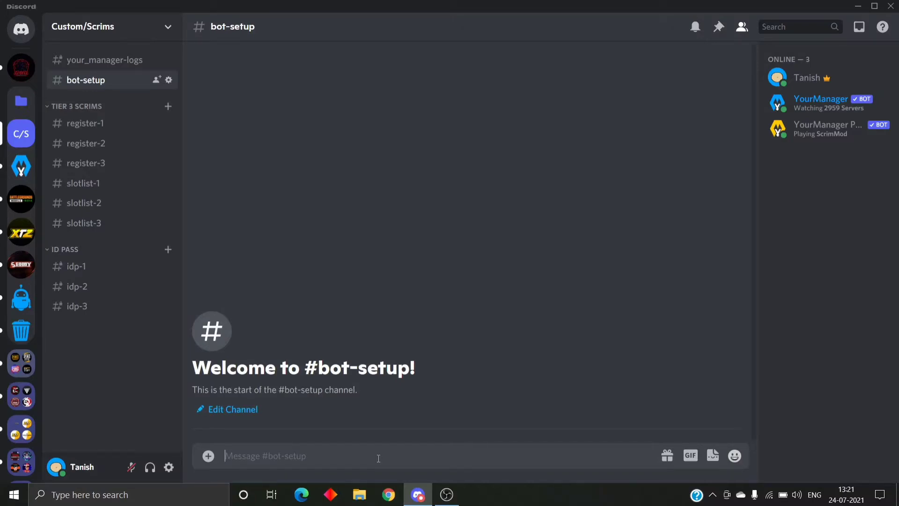
- Send the .config command so YourManager posts its General Config in #bot-setup
{"action": "type", "text": ".config"}
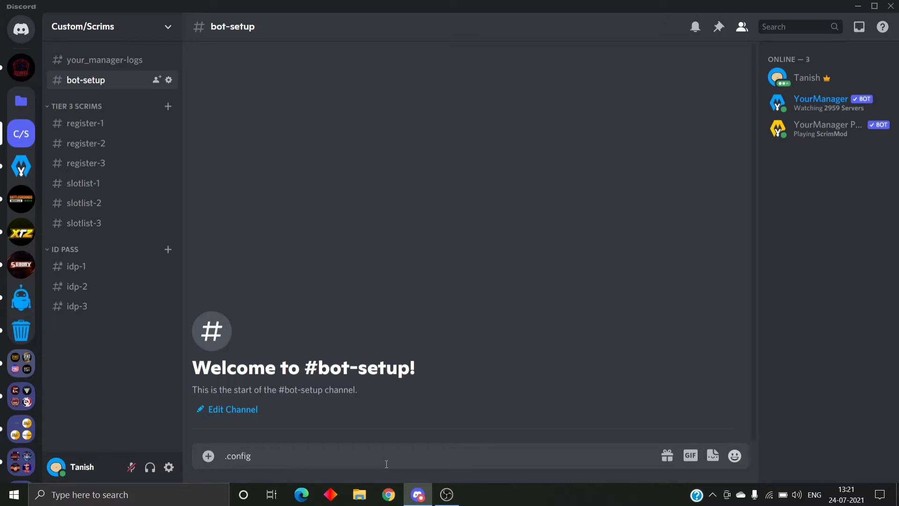
{"action": "key", "text": "enter"}
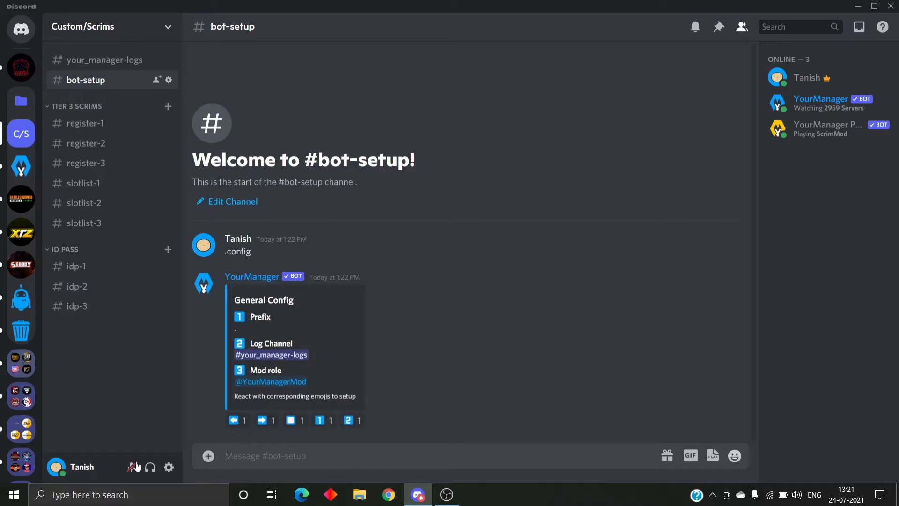
- Page the config message forward through the custom configs up to Custom Config 5
{"action": "left_click", "coordinate": [262, 420]}
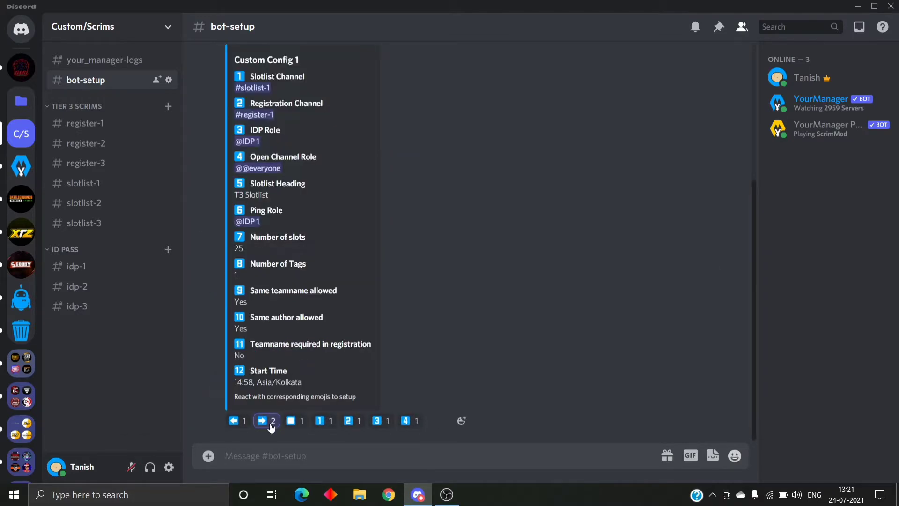
{"action": "left_click", "coordinate": [261, 421]}
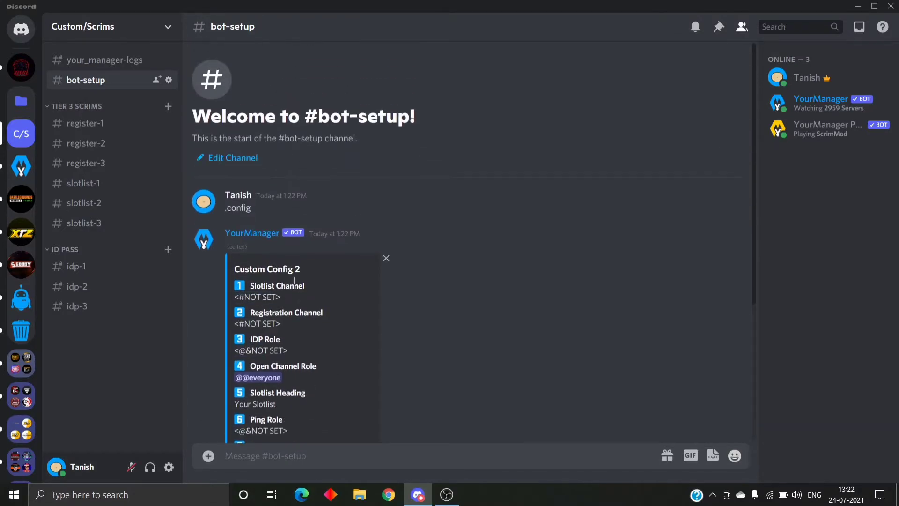
{"action": "scroll", "scroll_direction": "down", "scroll_amount": 3}
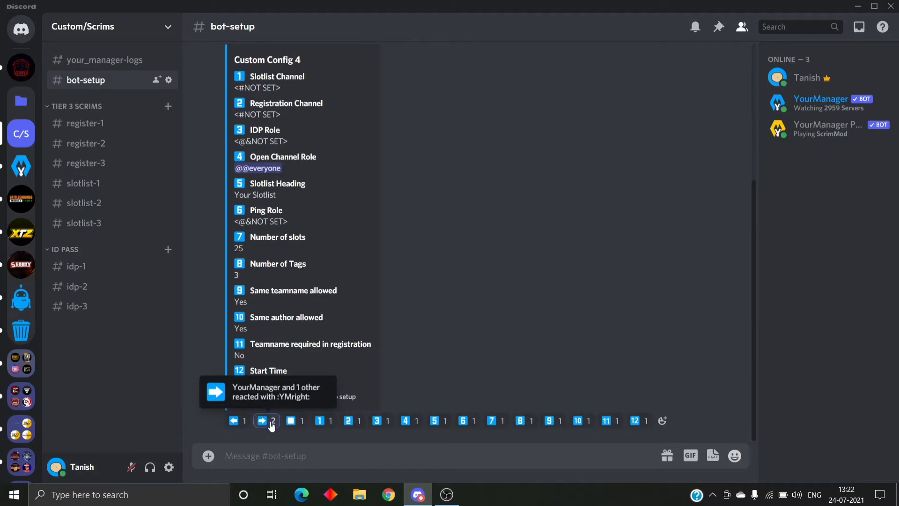
{"action": "left_click", "coordinate": [261, 421]}
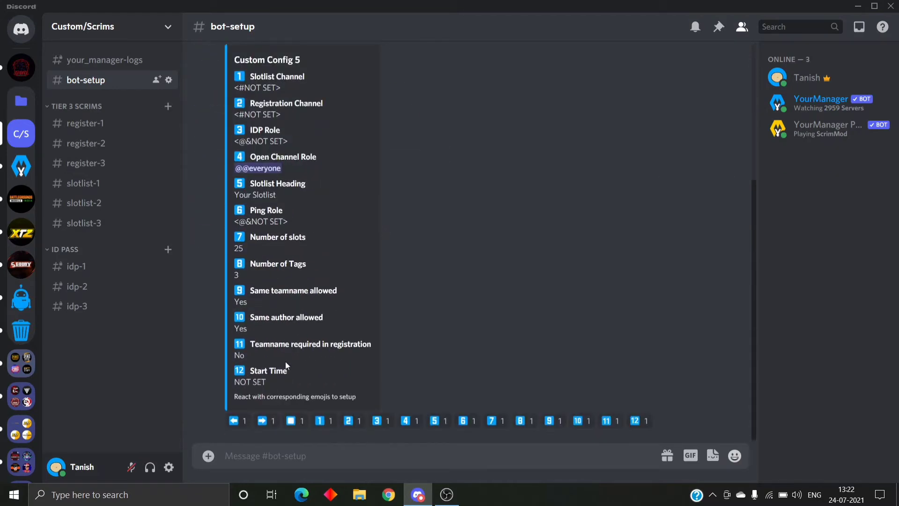
- Page back through the configs to Custom Config 1 with slotlist-1 and register-1
{"action": "left_click", "coordinate": [233, 420]}
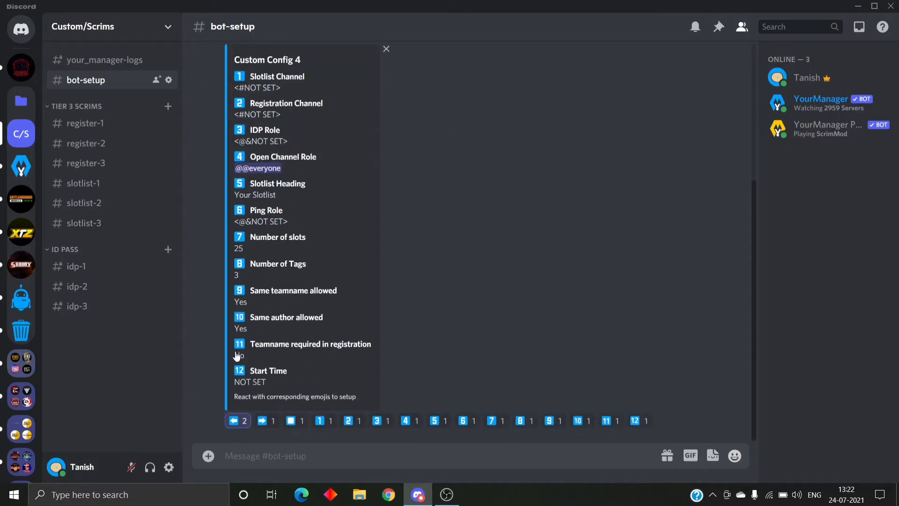
{"action": "left_click", "coordinate": [234, 421]}
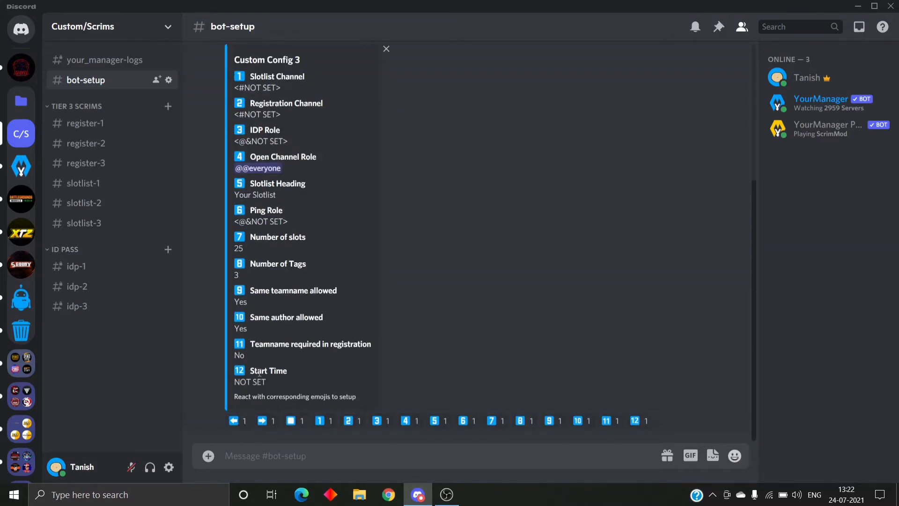
{"action": "mouse_move", "coordinate": [235, 421]}
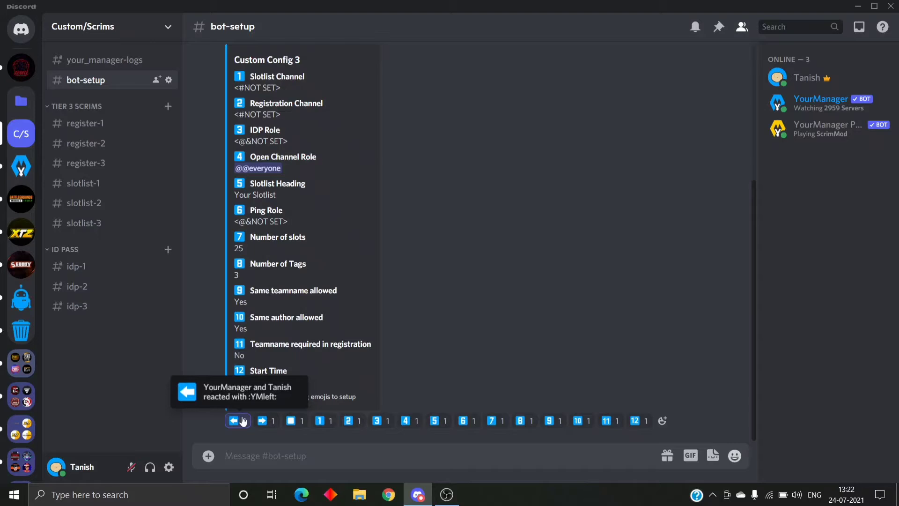
{"action": "left_click", "coordinate": [235, 421]}
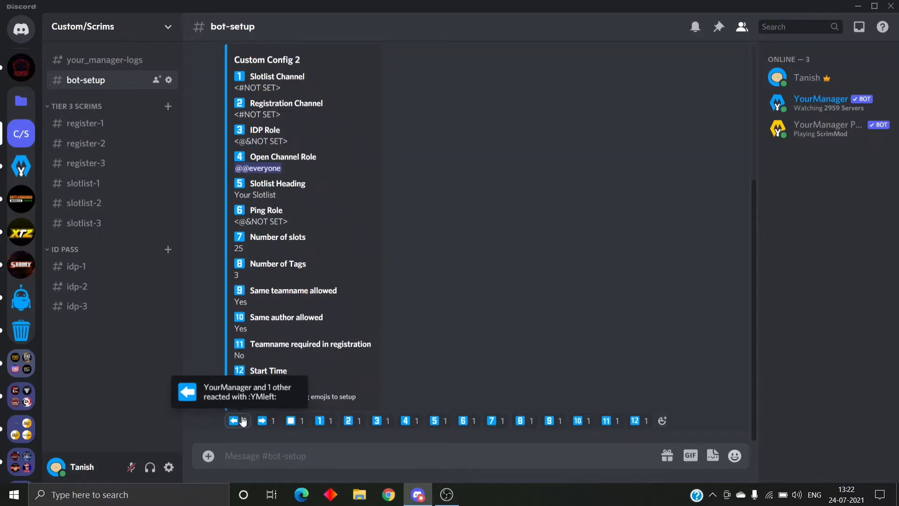
{"action": "left_click", "coordinate": [233, 421]}
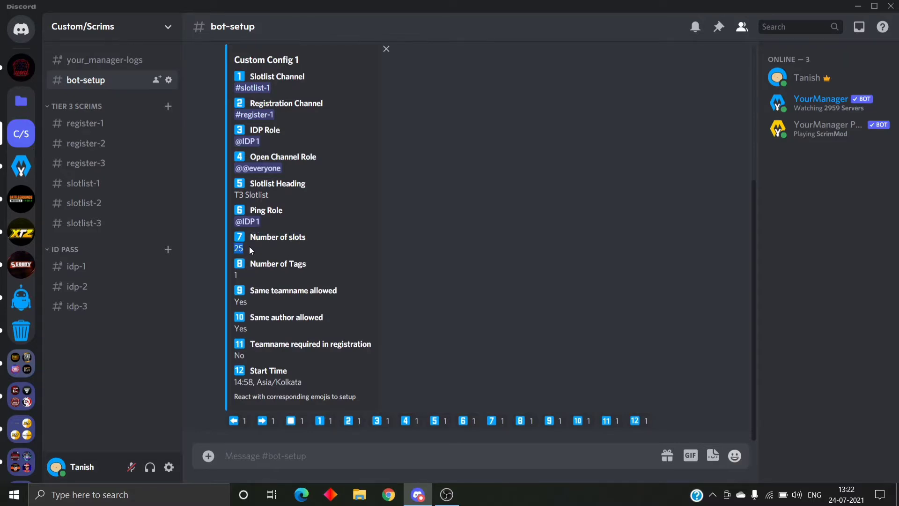
{"action": "left_click", "coordinate": [294, 421]}
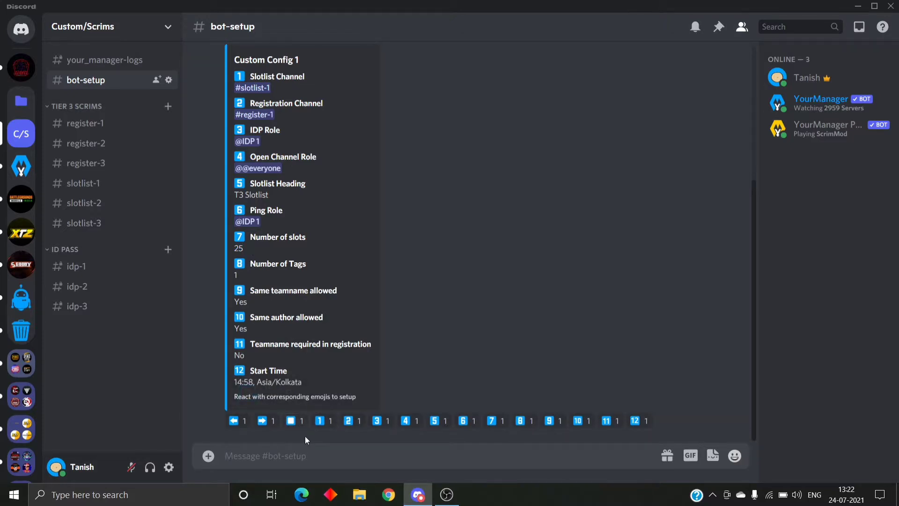
- Start the .res command listing slots 1 and 2 as 'Not to be occupied'
{"action": "type", "text": ".res"}
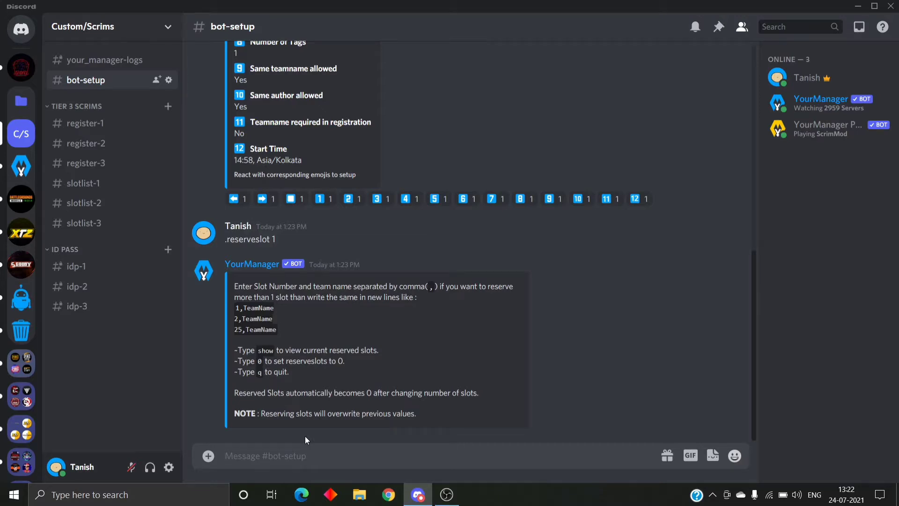
{"action": "type", "text": "1,"}
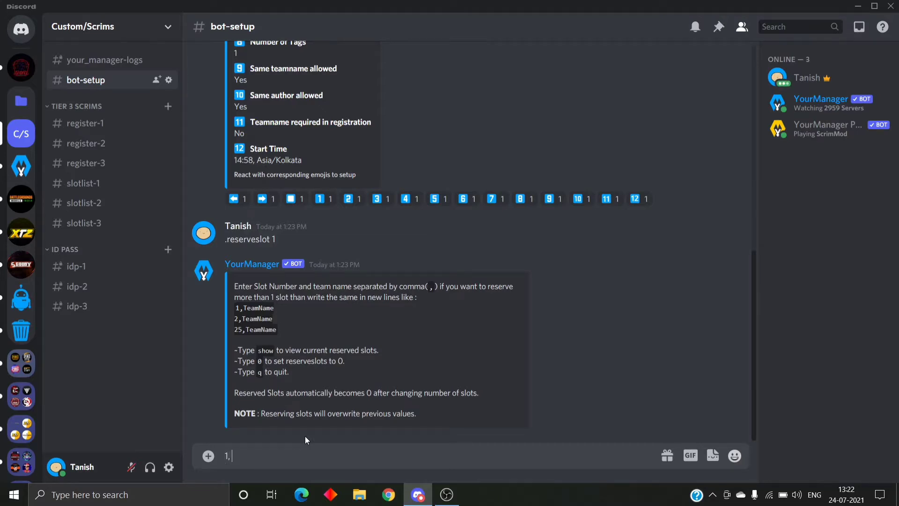
{"action": "type", "text": "N"}
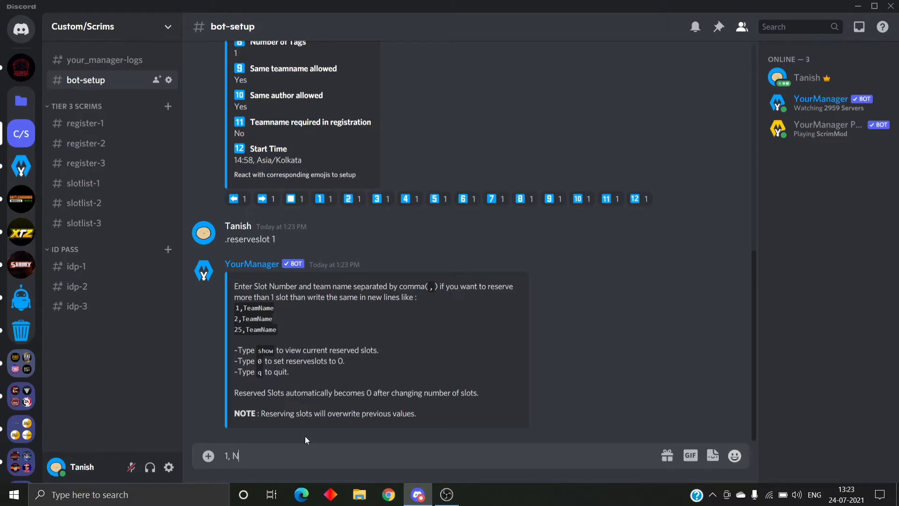
{"action": "type", "text": "ot to be o"}
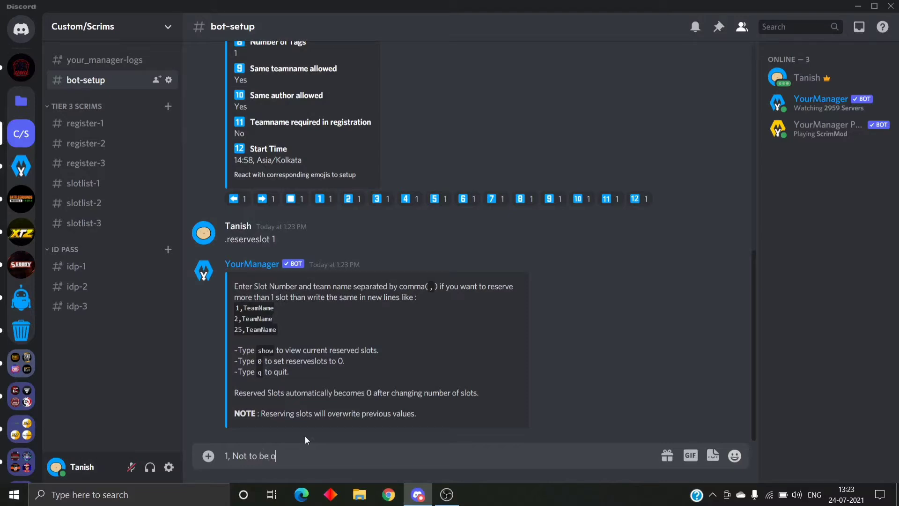
{"action": "type", "text": "ccupied"}
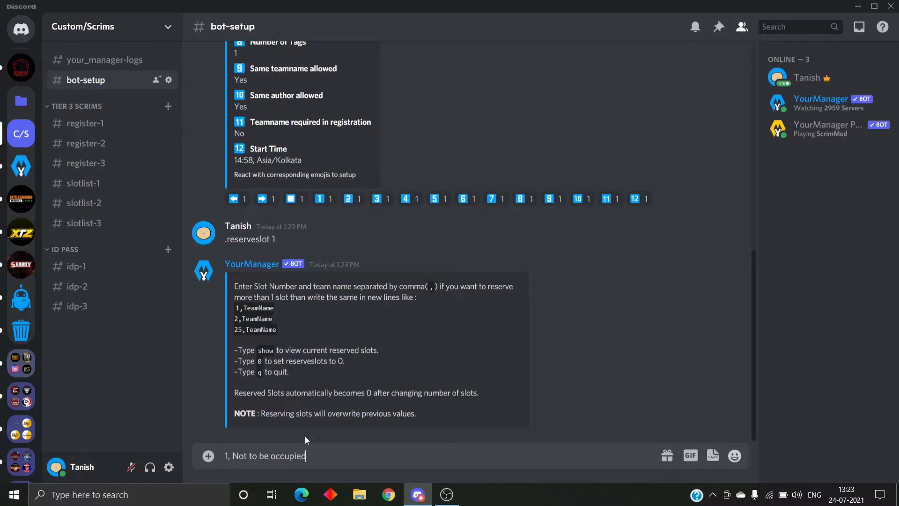
{"action": "type", "text": "2,"}
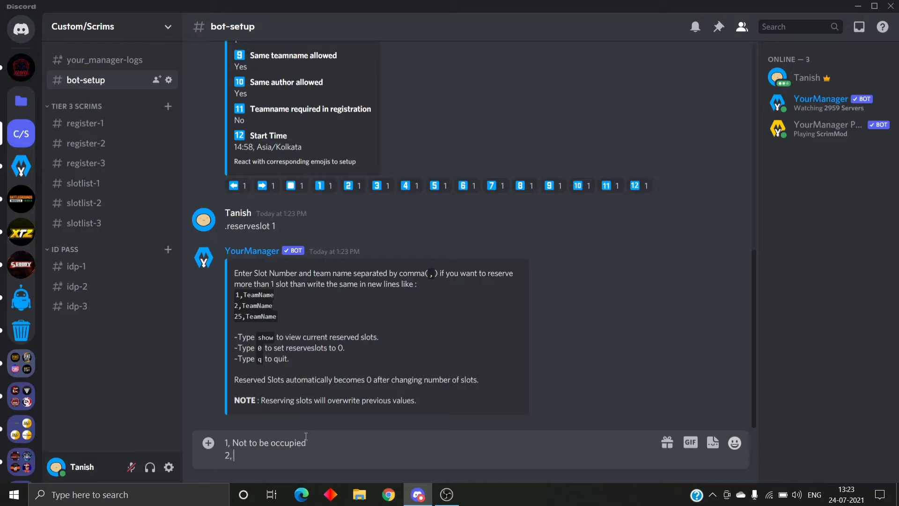
{"action": "type", "text": "Not to be"}
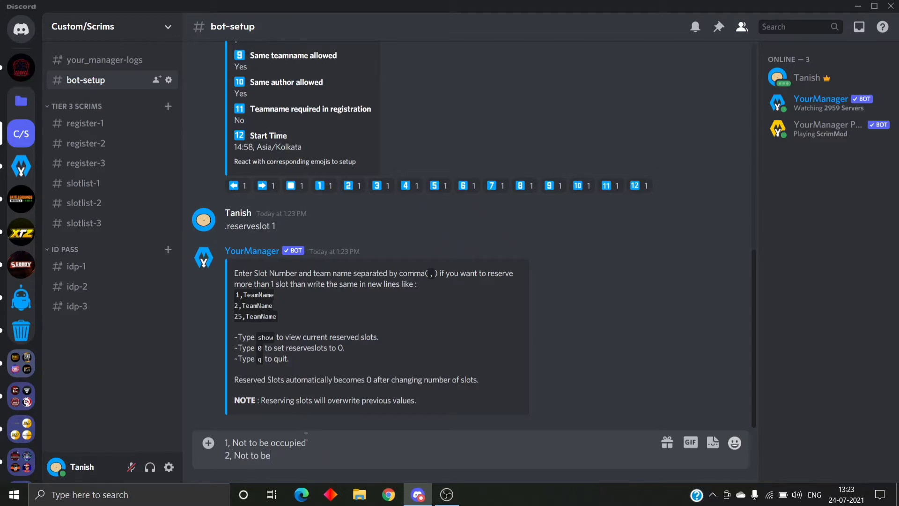
{"action": "type", "text": "ocupi"}
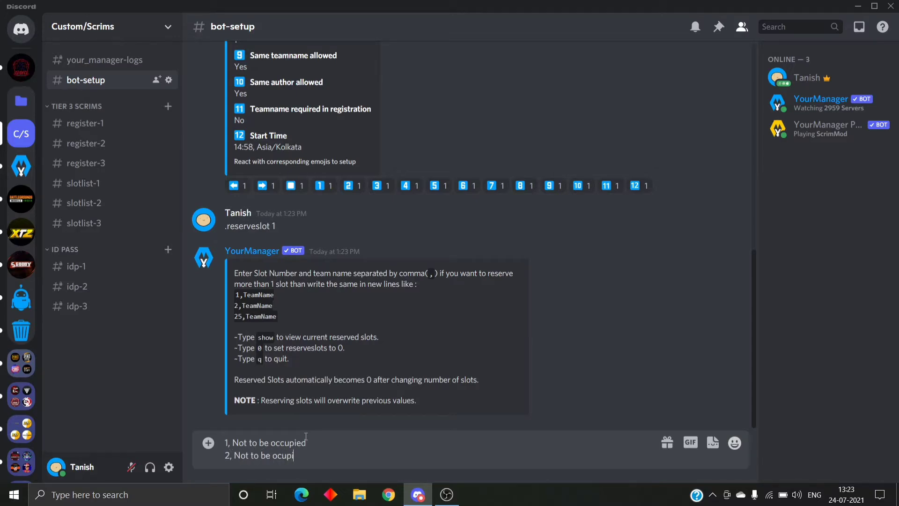
{"action": "key", "text": "backspace"}
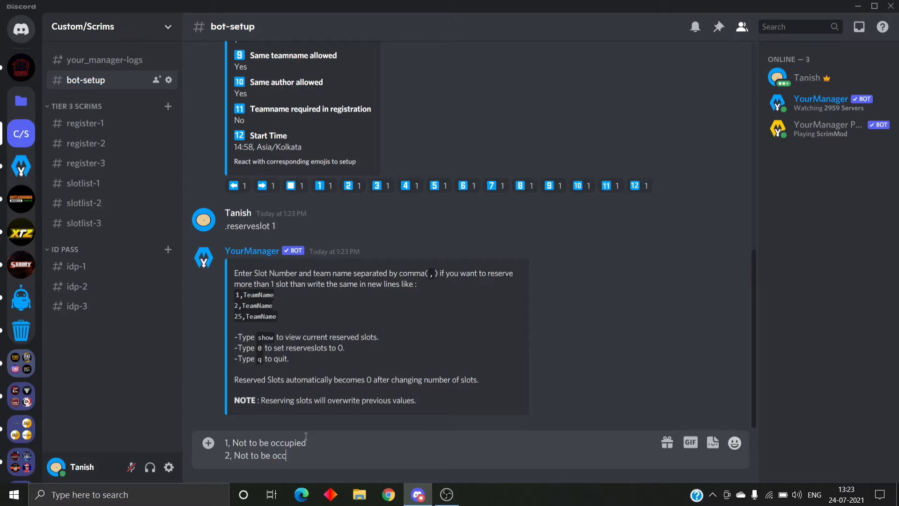
{"action": "type", "text": "upied"}
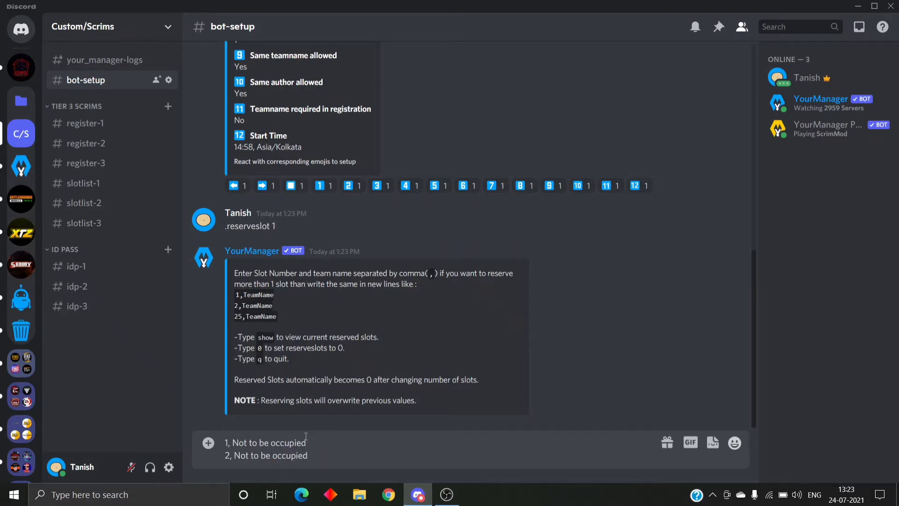
- Add slot 15 Team TT and slots 24–25 Management, then send the reserved slot list
{"action": "type", "text": "15, Team"}
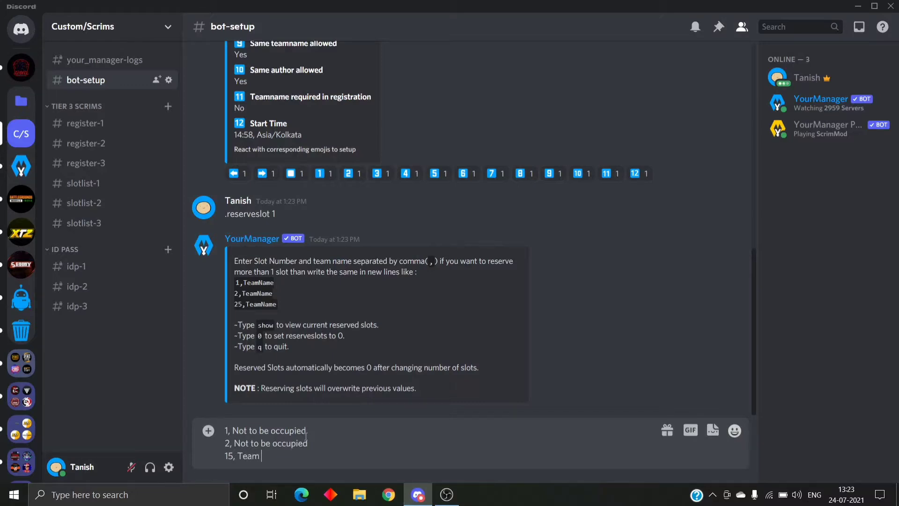
{"action": "type", "text": "TT"}
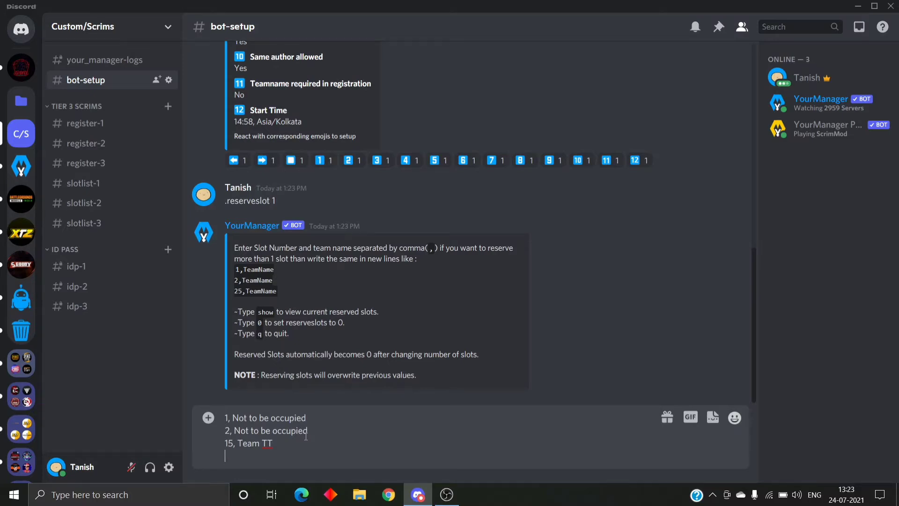
{"action": "type", "text": "24,"}
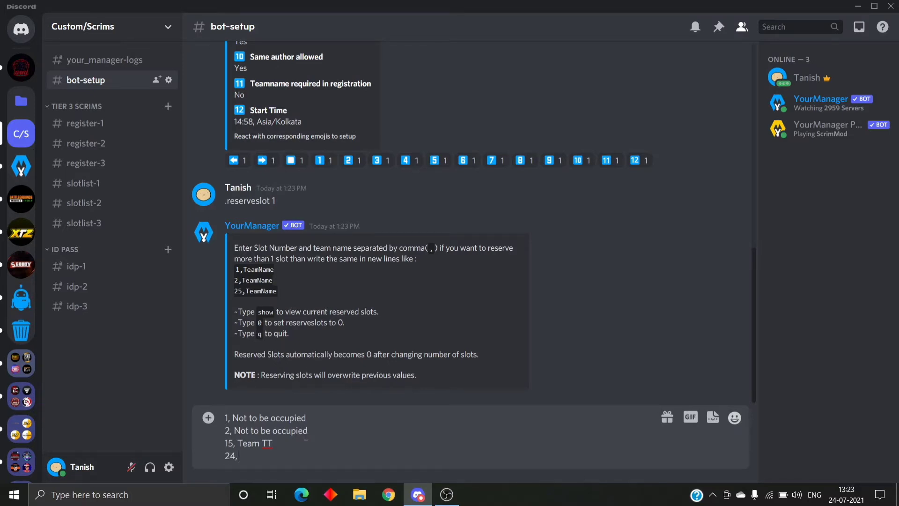
{"action": "type", "text": "Manage"}
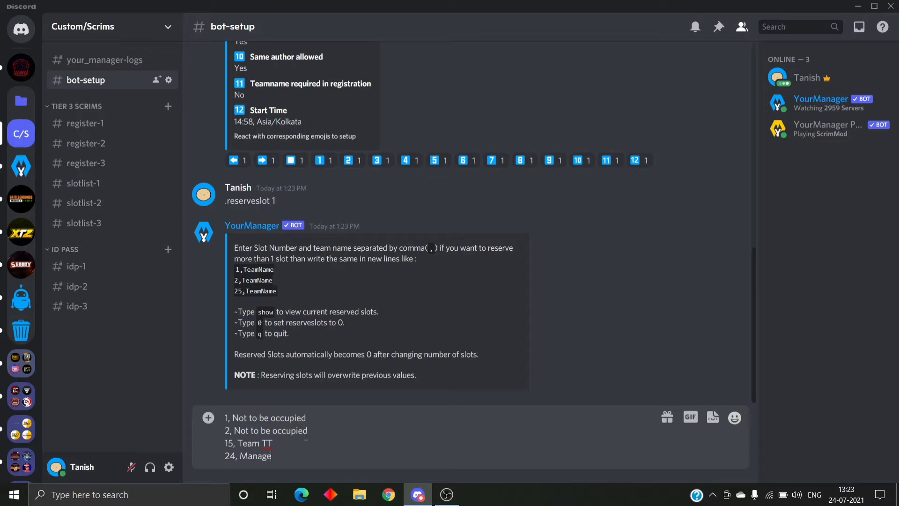
{"action": "type", "text": "ment"}
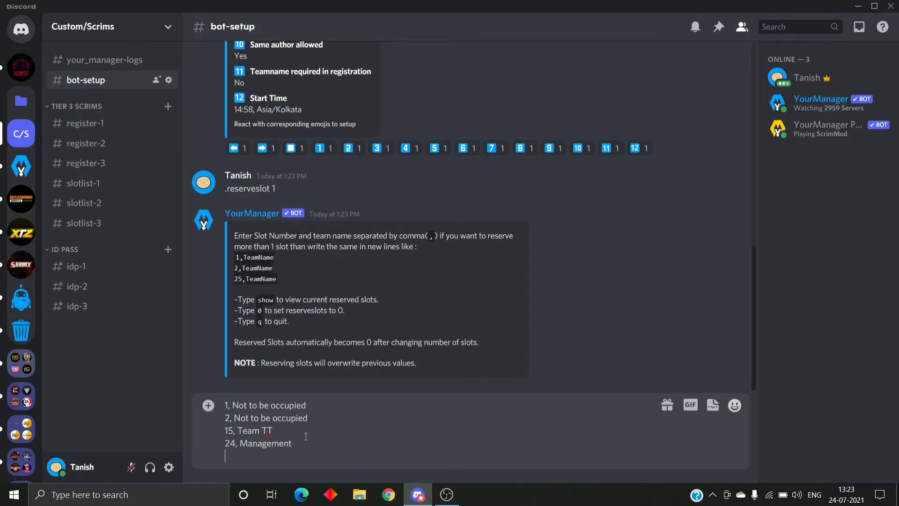
{"action": "type", "text": "25,"}
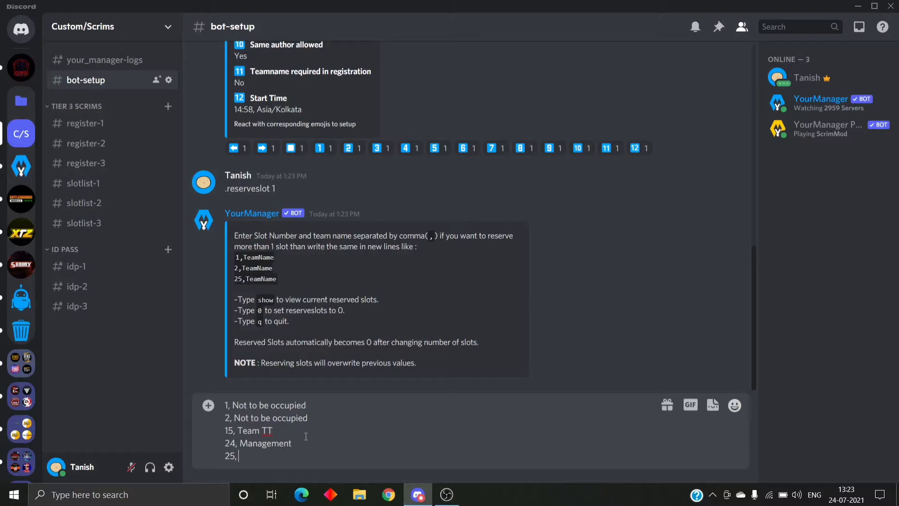
{"action": "type", "text": "Manageme"}
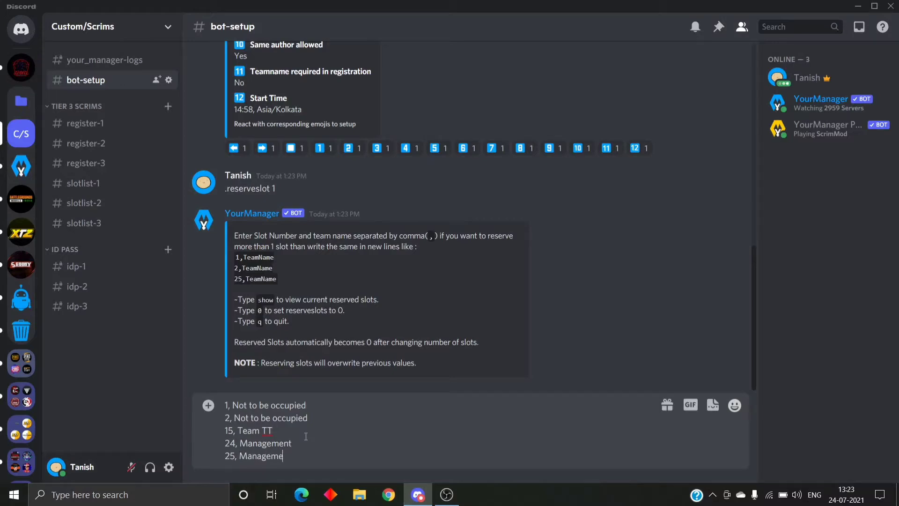
{"action": "key", "text": "enter"}
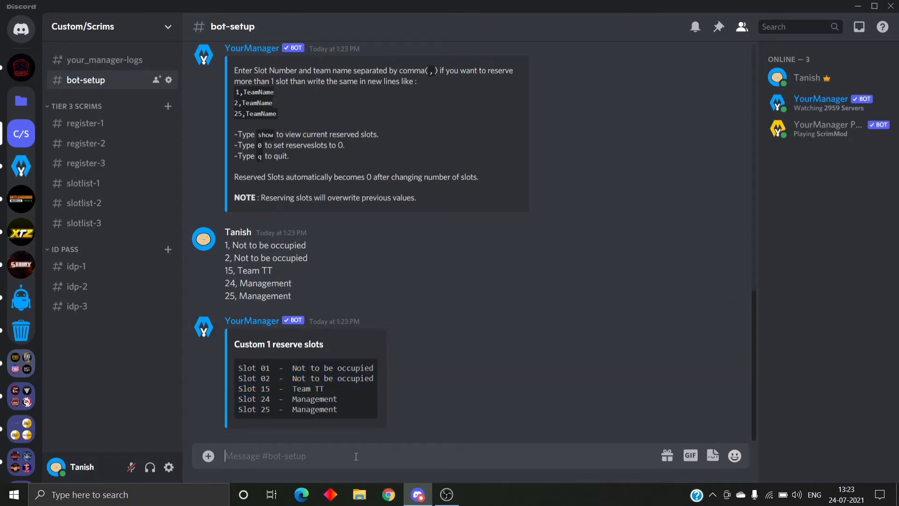
- Send .rs 1 and reply show so the bot lists the Custom 1 reserved slots
{"action": "type", "text": ".rs 1"}
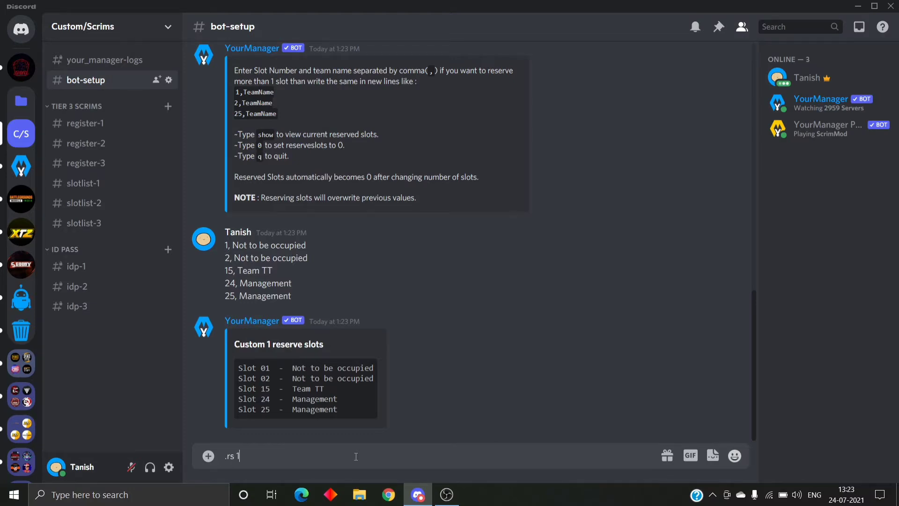
{"action": "key", "text": "enter"}
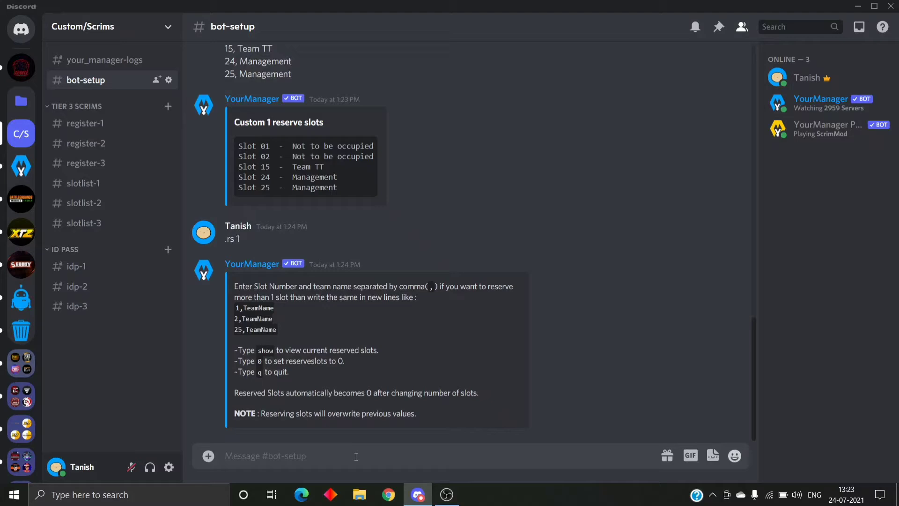
{"action": "type", "text": "show"}
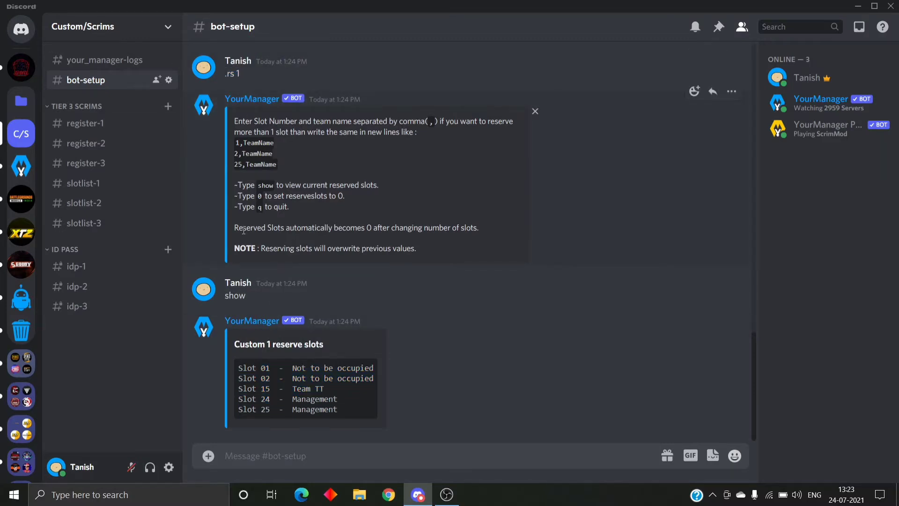
{"action": "double_click", "coordinate": [340, 196]}
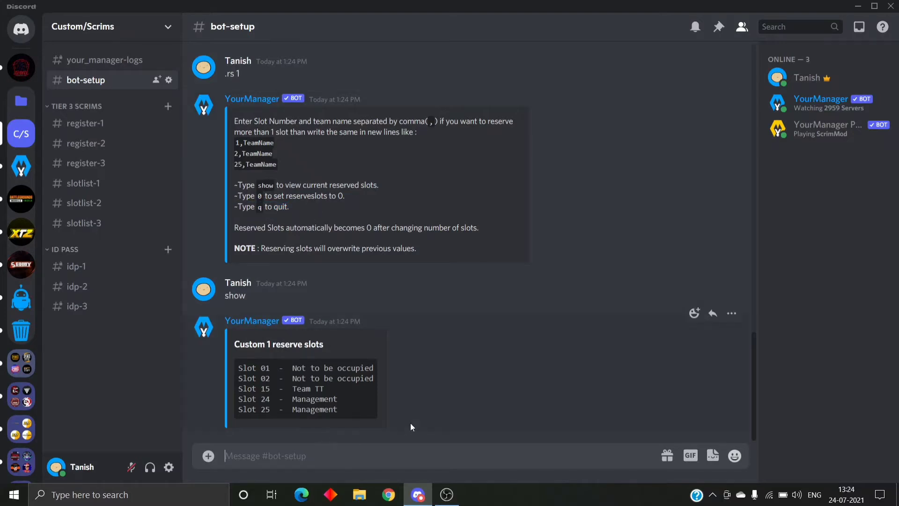
{"action": "type", "text": ".rs"}
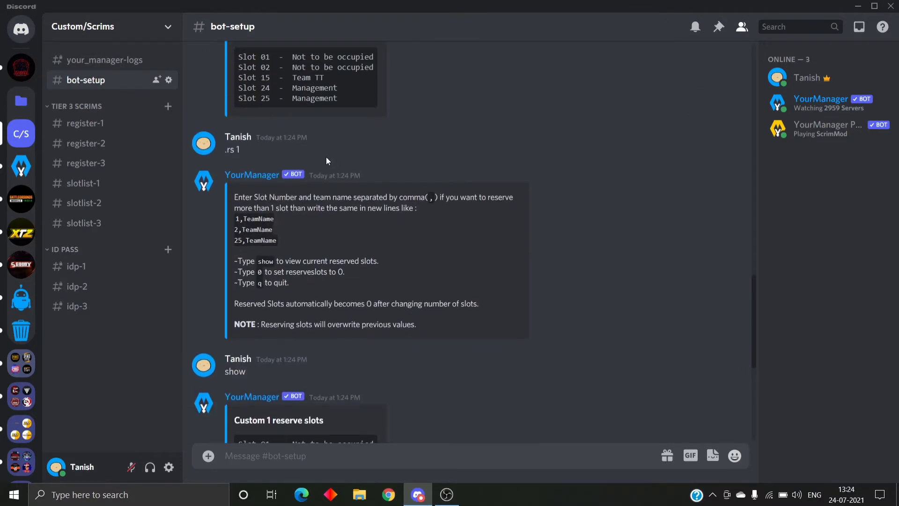
- Select the earlier reserved slot list text to reuse it for Custom 2
{"action": "scroll", "scroll_direction": "down", "scroll_amount": 3}
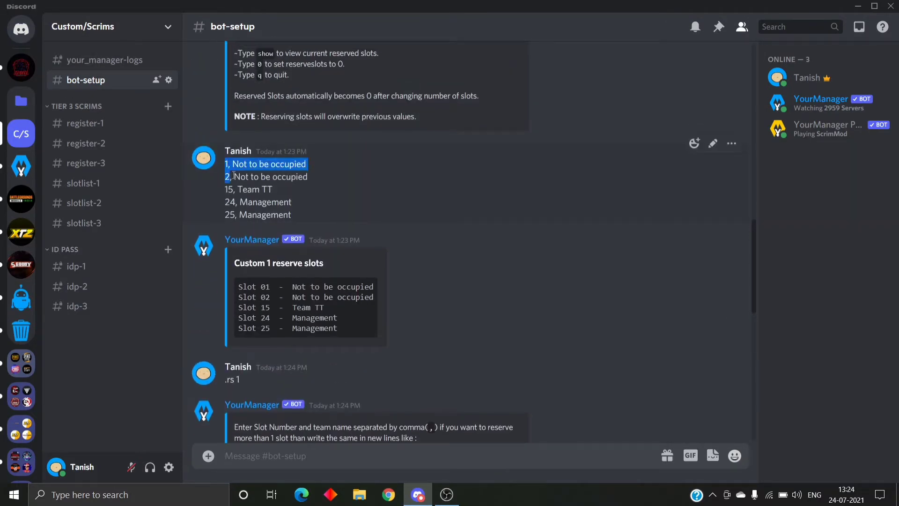
{"action": "left_click_drag", "start_coordinate": [230, 164], "coordinate": [291, 215]}
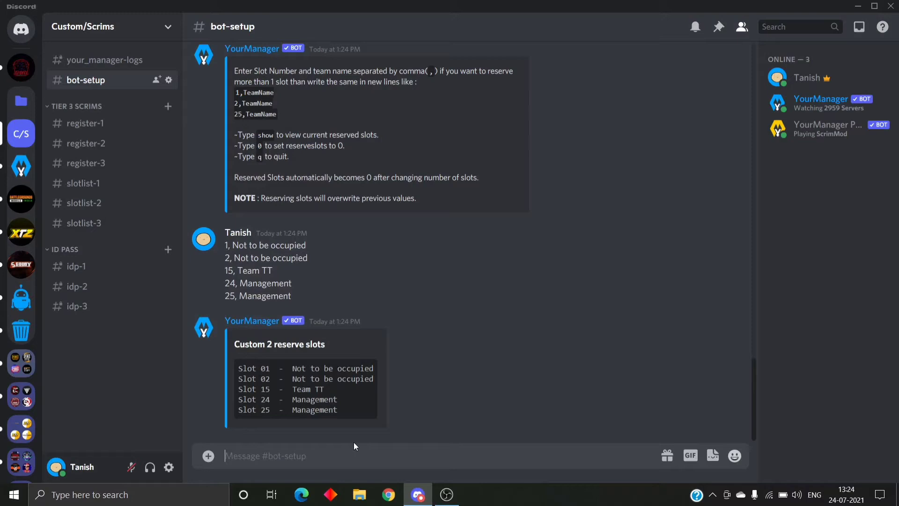
{"action": "mouse_move", "coordinate": [315, 434]}
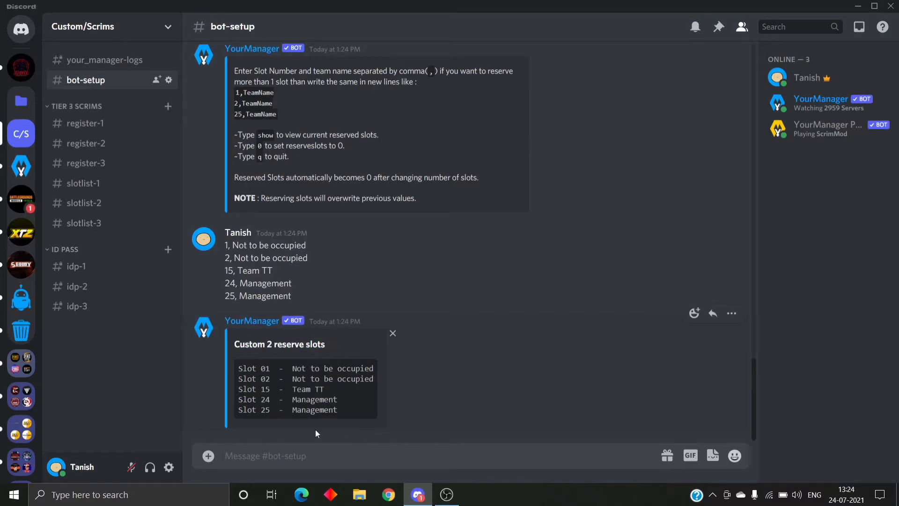
- Resend .rs with '1, Not to be occupied' and the other slot lines, then send .s1
{"action": "type", "text": ".rs"}
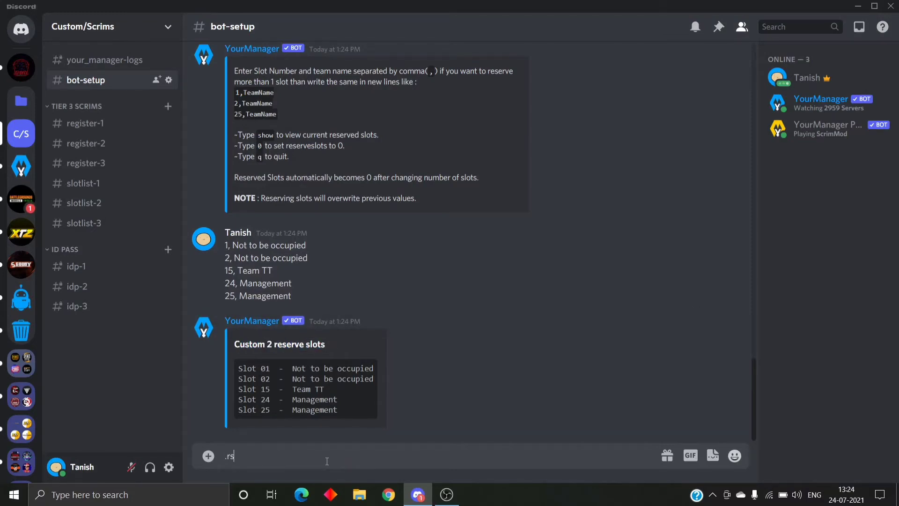
{"action": "key", "text": "enter"}
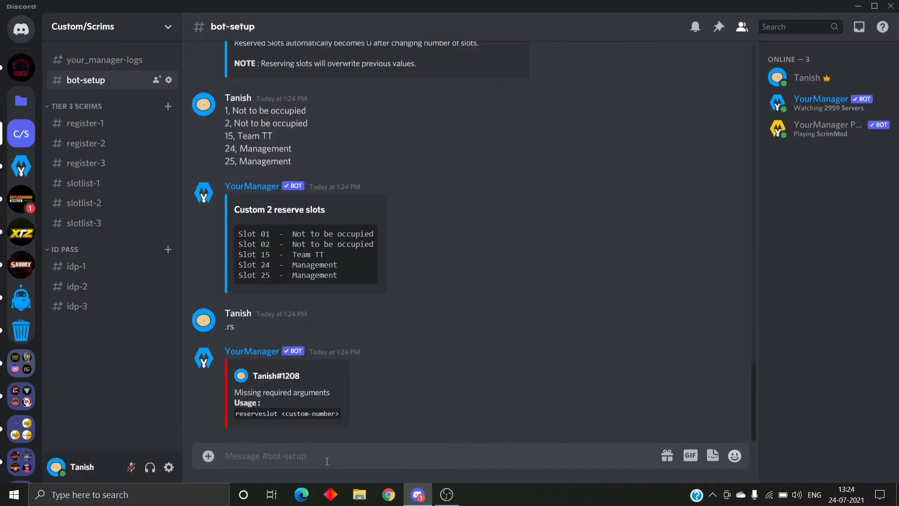
{"action": "type", "text": ".rs"}
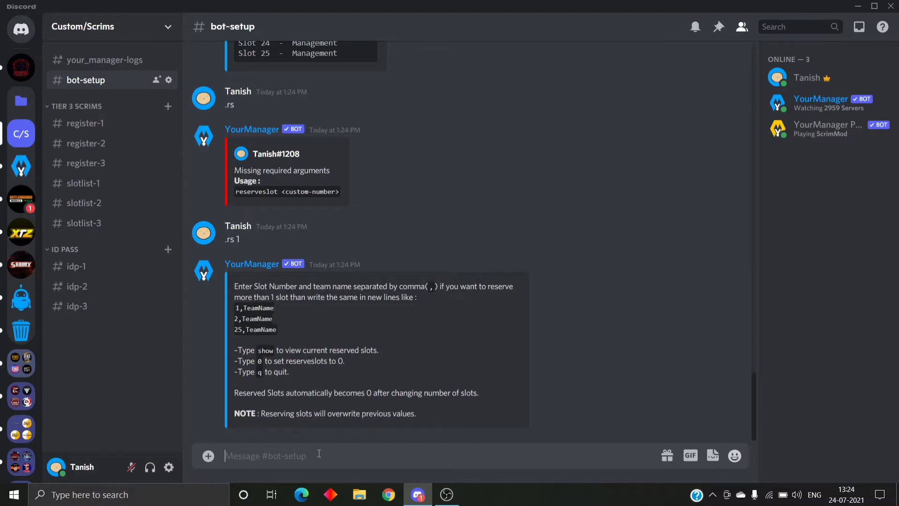
{"action": "type", "text": "1, Not to be occupied"}
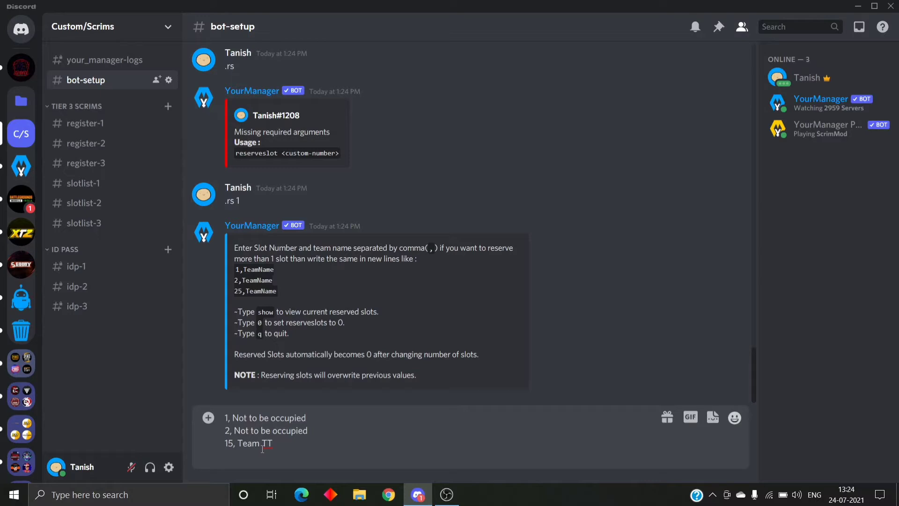
{"action": "key", "text": "Enter"}
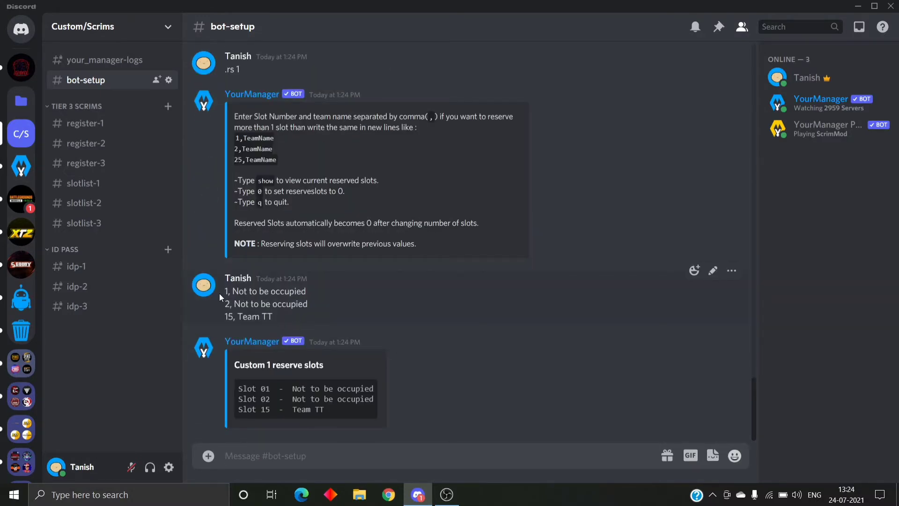
{"action": "mouse_move", "coordinate": [270, 440]}
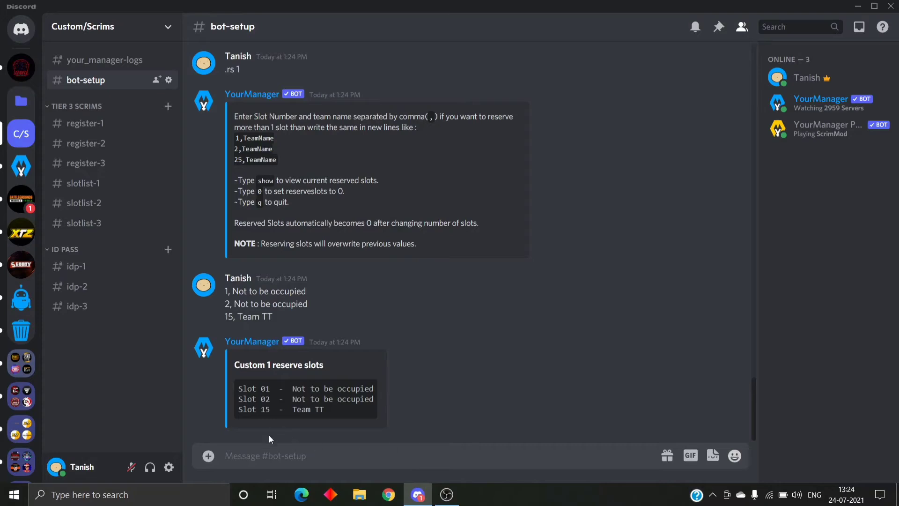
{"action": "mouse_move", "coordinate": [480, 327]}
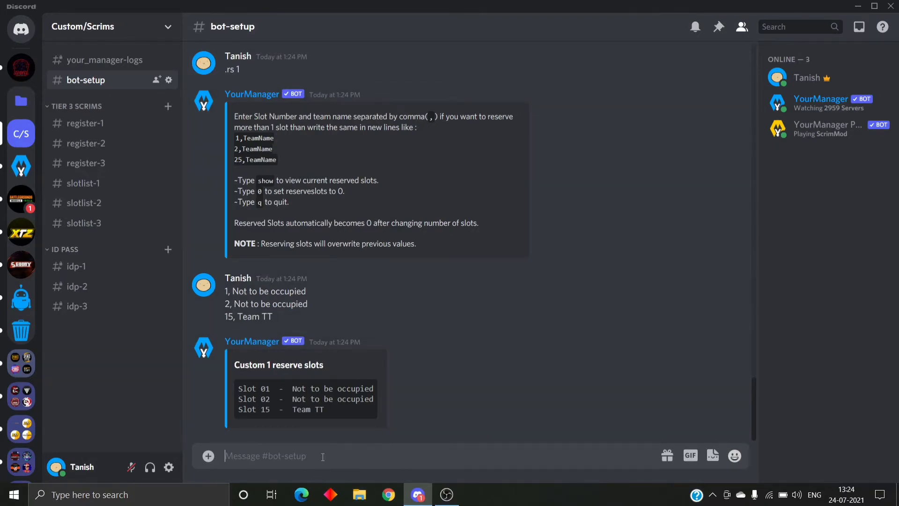
{"action": "type", "text": ".s"}
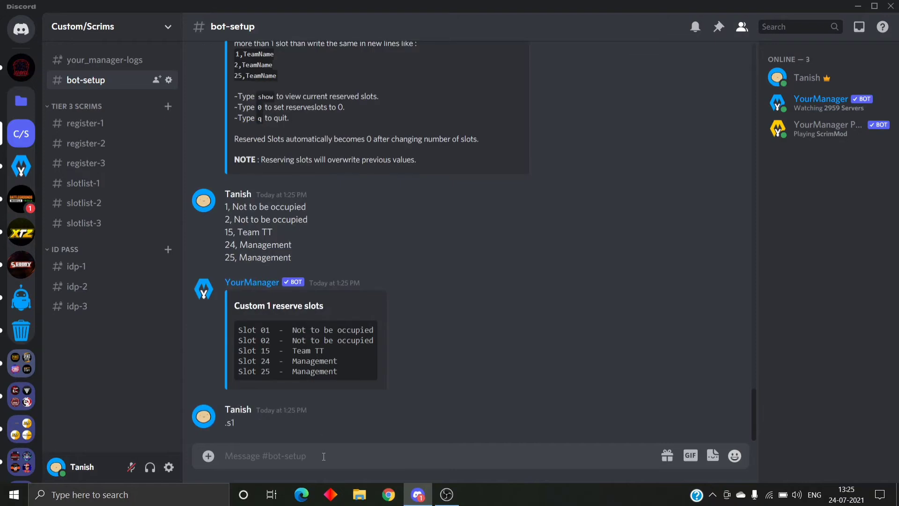
- Post 'Team Name: YM 18' registrations in #register-1, then check the manager-logs channel
{"action": "left_click", "coordinate": [84, 124]}
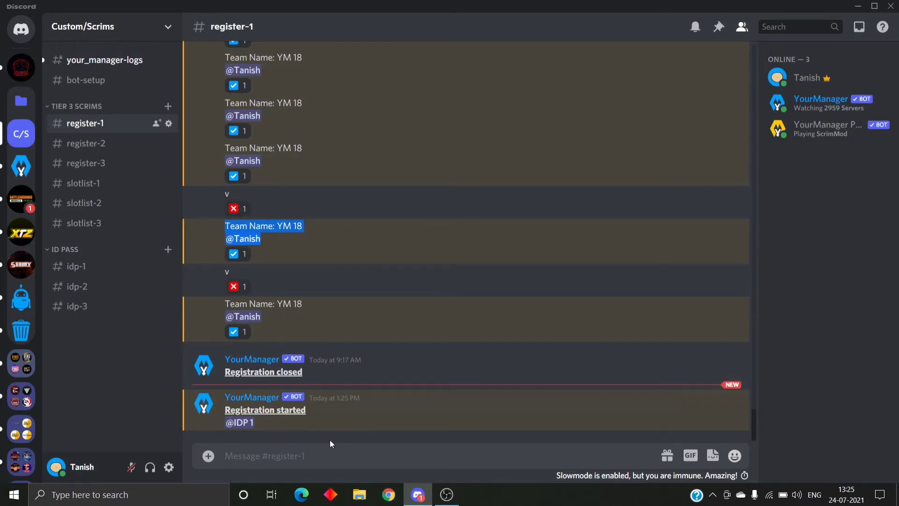
{"action": "type", "text": "Team Name: YM 18"}
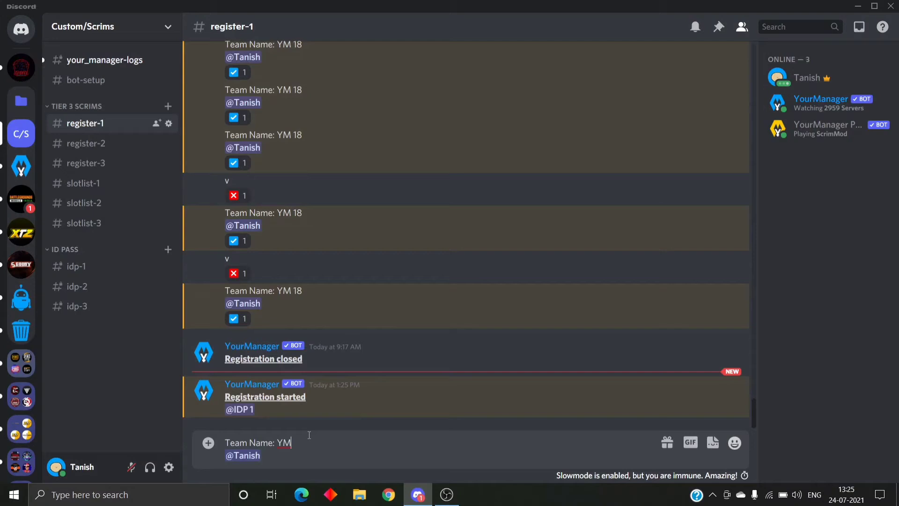
{"action": "key", "text": "enter"}
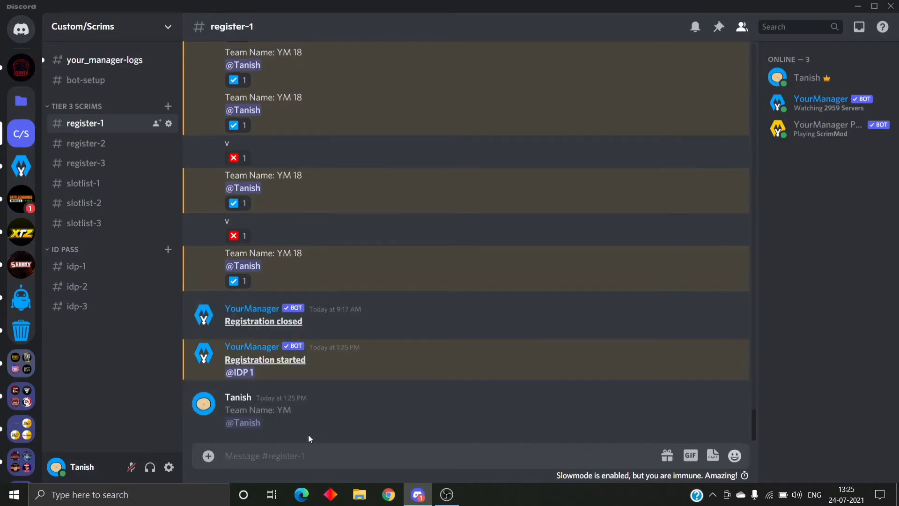
{"action": "scroll", "scroll_direction": "down", "scroll_amount": 3}
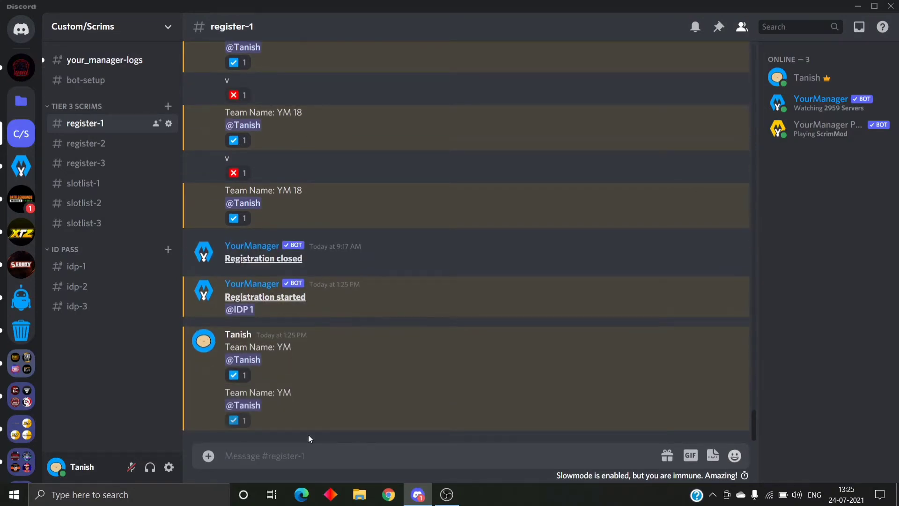
{"action": "scroll", "scroll_direction": "down", "scroll_amount": 3}
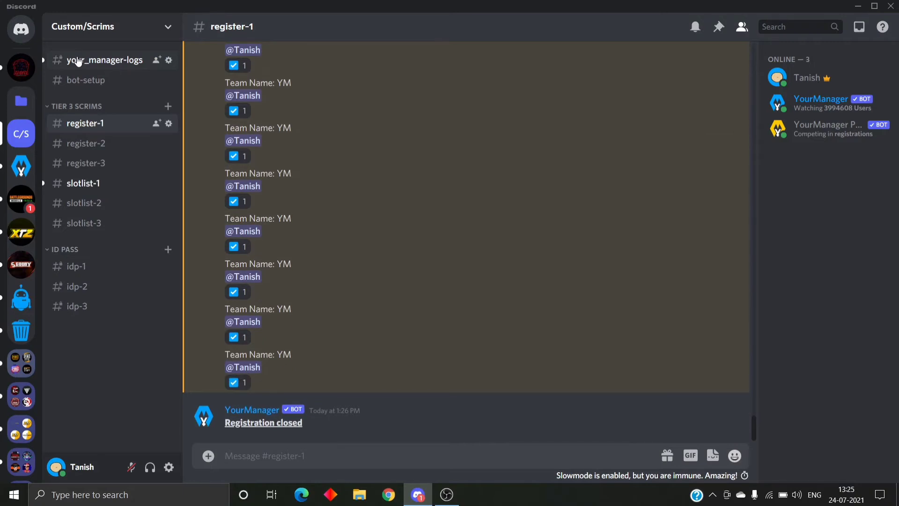
{"action": "left_click", "coordinate": [105, 59]}
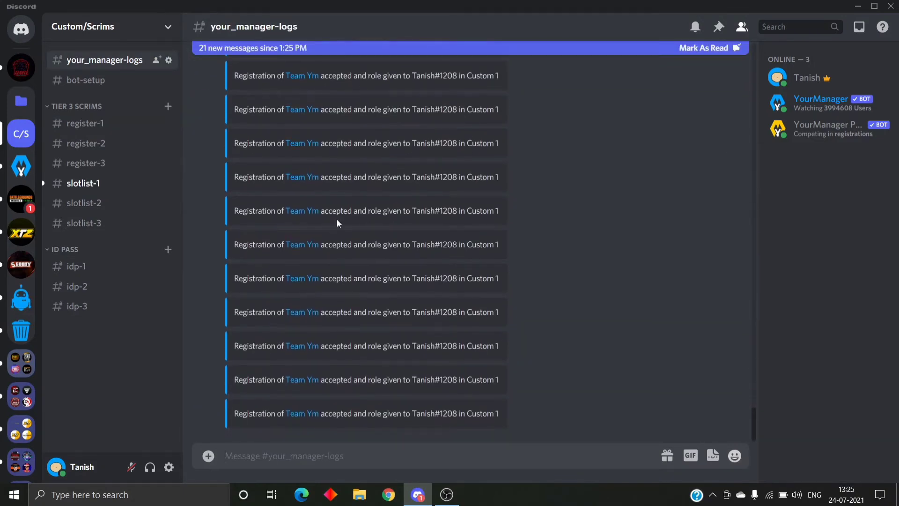
- Switch to #slotlist-1 and send .rs to show the Custom 1 reserved slots
{"action": "left_click", "coordinate": [84, 183]}
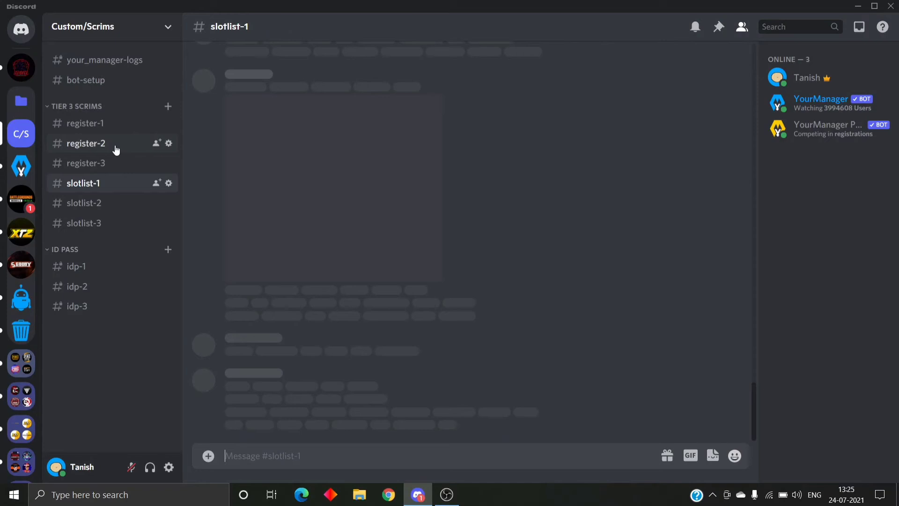
{"action": "left_click", "coordinate": [84, 123]}
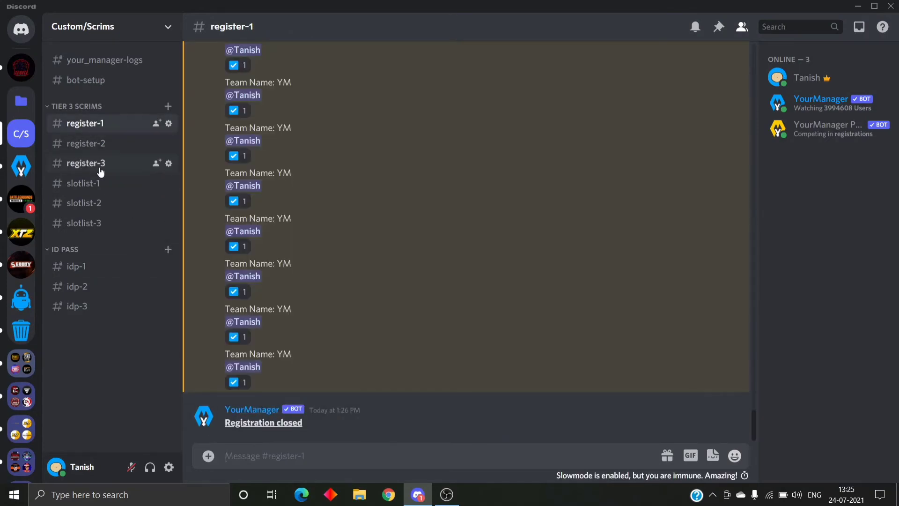
{"action": "left_click", "coordinate": [83, 182]}
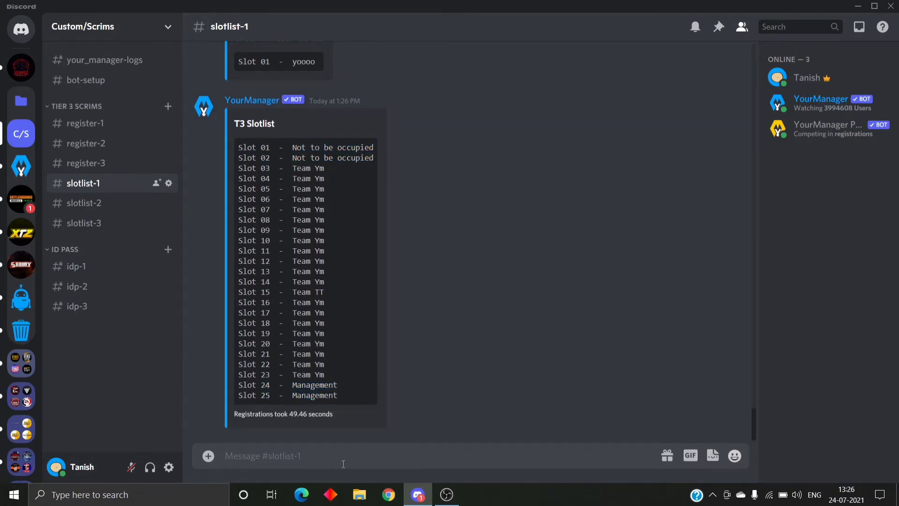
{"action": "type", "text": ".rs"}
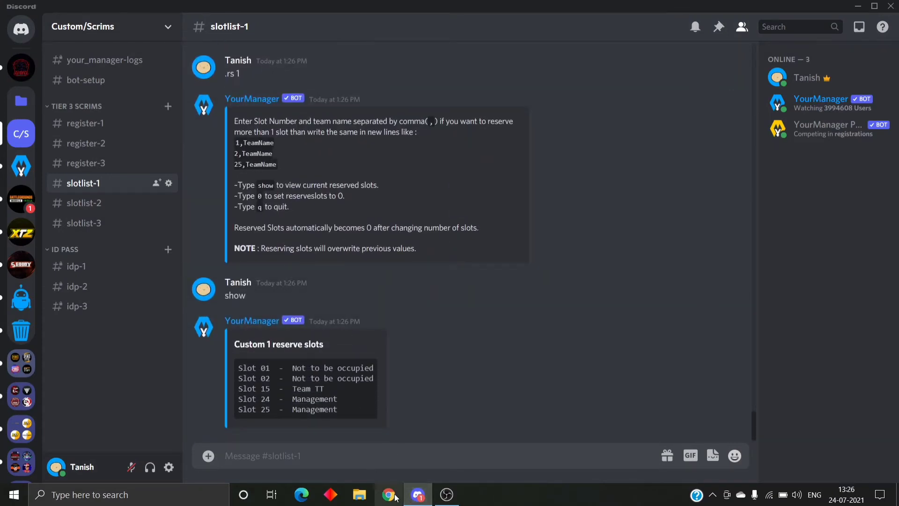
- Log in to yourmanager.xyz in Chrome and reach the dashboard of manageable servers
{"action": "left_click", "coordinate": [389, 494]}
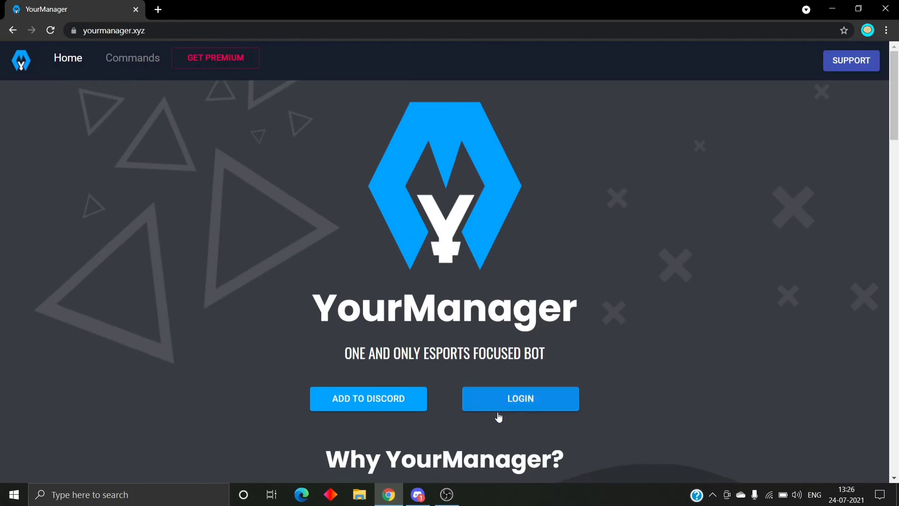
{"action": "left_click", "coordinate": [519, 398]}
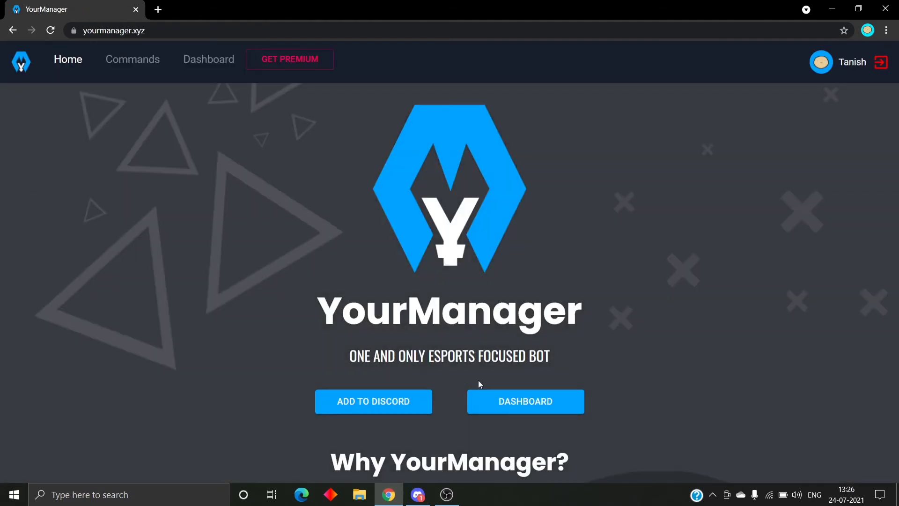
{"action": "left_click", "coordinate": [524, 401]}
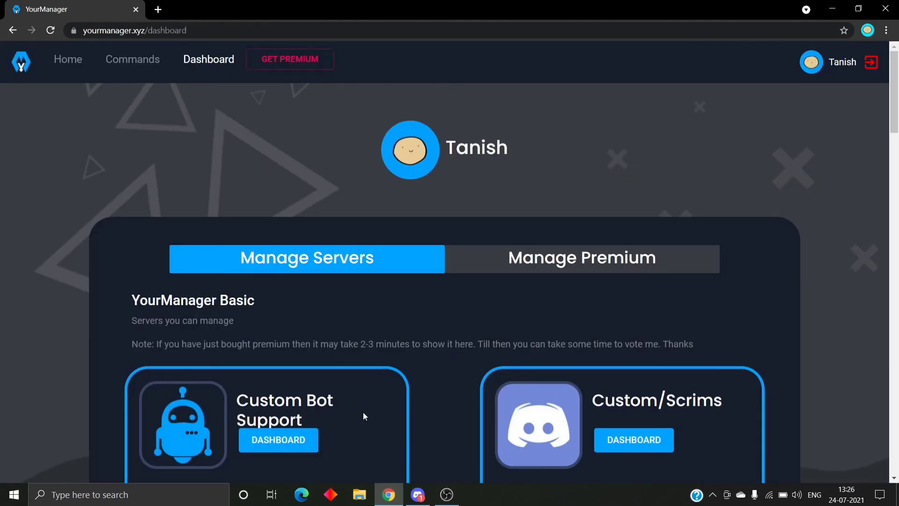
{"action": "scroll", "scroll_direction": "down", "scroll_amount": 3}
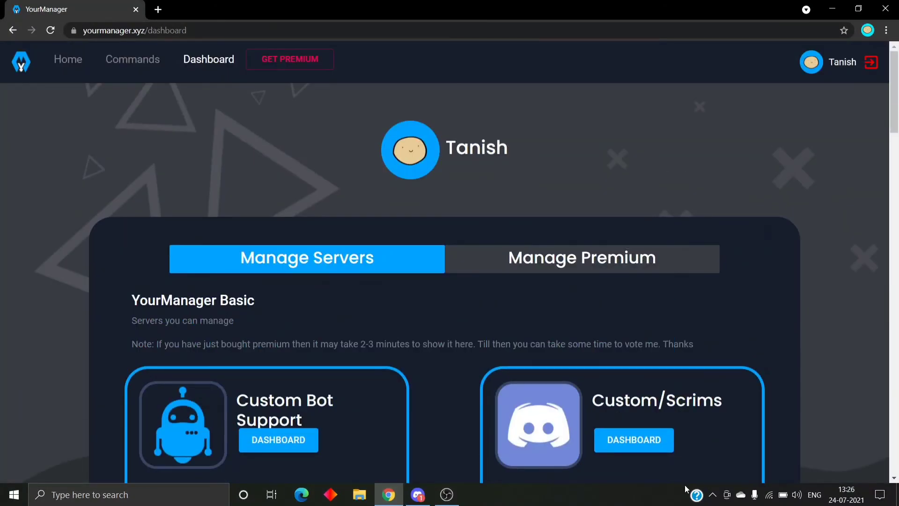
- Go into Custom/Scrims > Custom Settings and scroll to the Reserve Slots field
{"action": "left_click", "coordinate": [633, 440]}
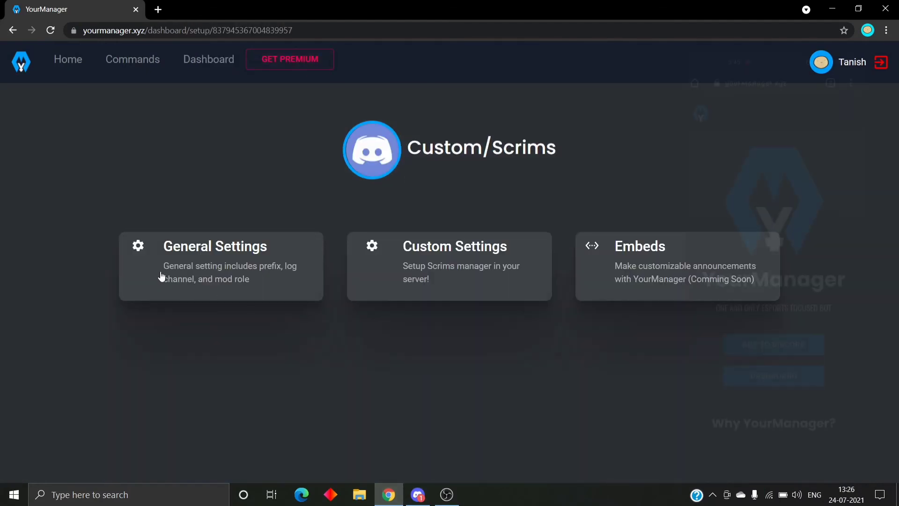
{"action": "left_click", "coordinate": [215, 246]}
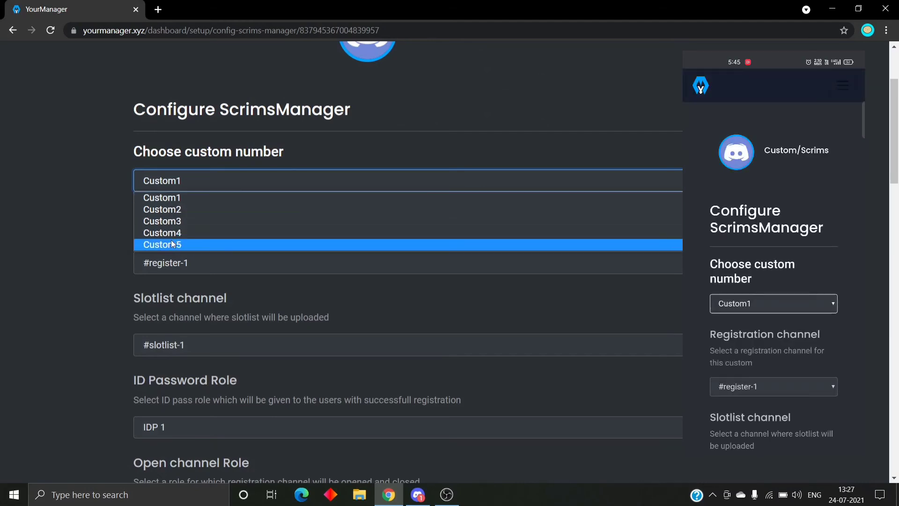
{"action": "scroll", "scroll_direction": "down", "scroll_amount": 3}
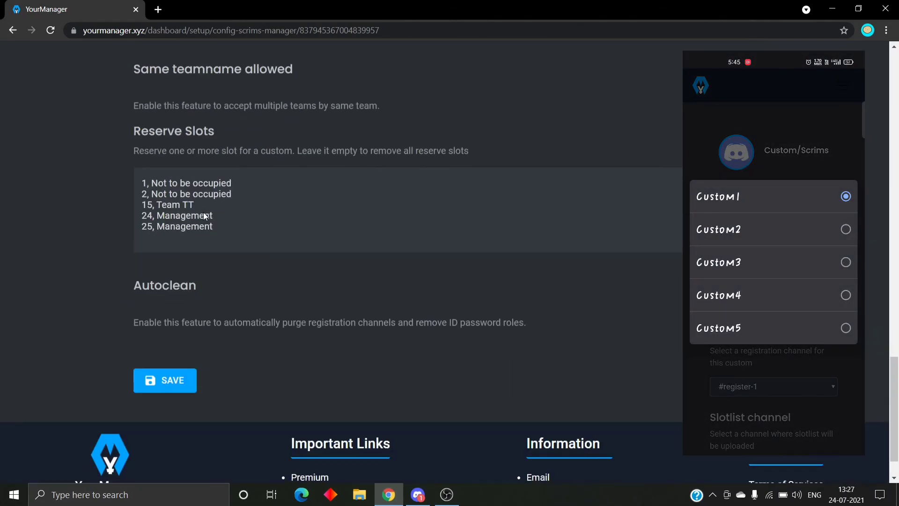
- Delete the '15, Team TT' line from Custom 1's reserve slots and save the change
{"action": "left_click", "coordinate": [203, 204]}
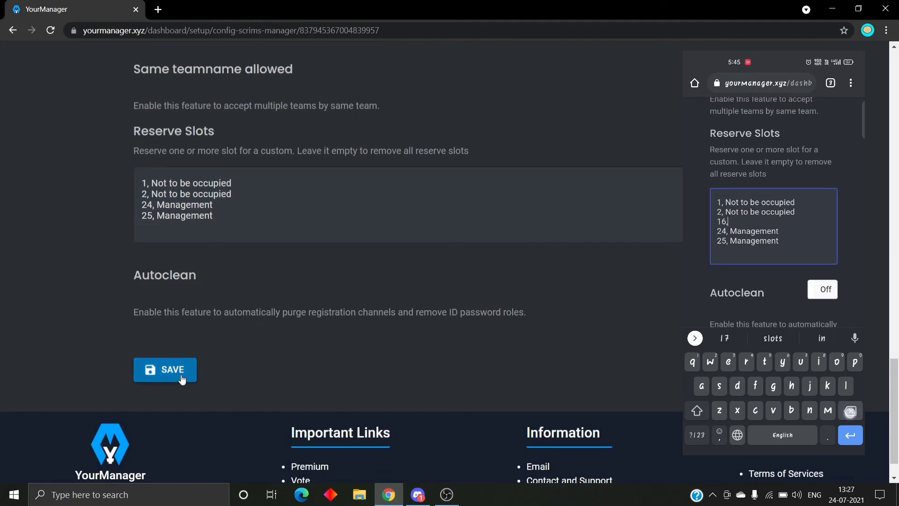
{"action": "left_click", "coordinate": [165, 369]}
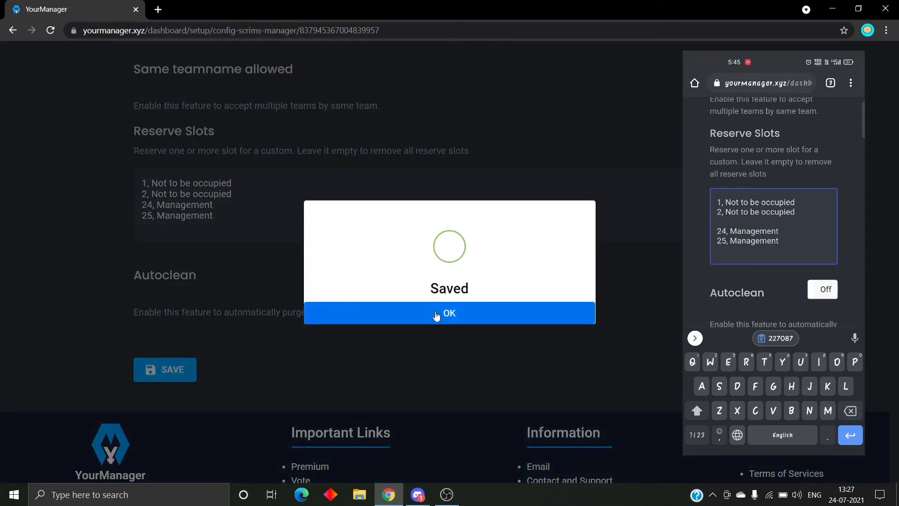
{"action": "left_click", "coordinate": [449, 314]}
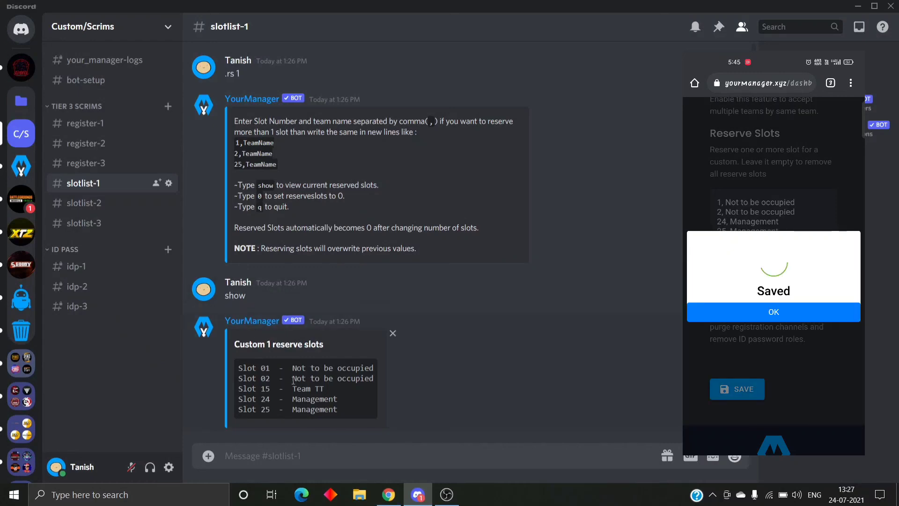
- Add reserve slot '16, MANISH' to Custom 1 and save, confirming with OK
{"action": "left_click", "coordinate": [773, 312]}
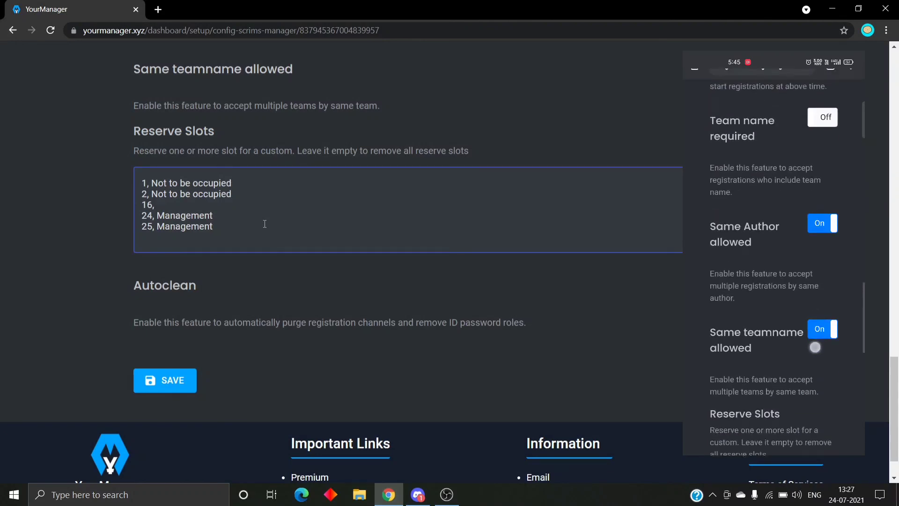
{"action": "type", "text": "MANISH"}
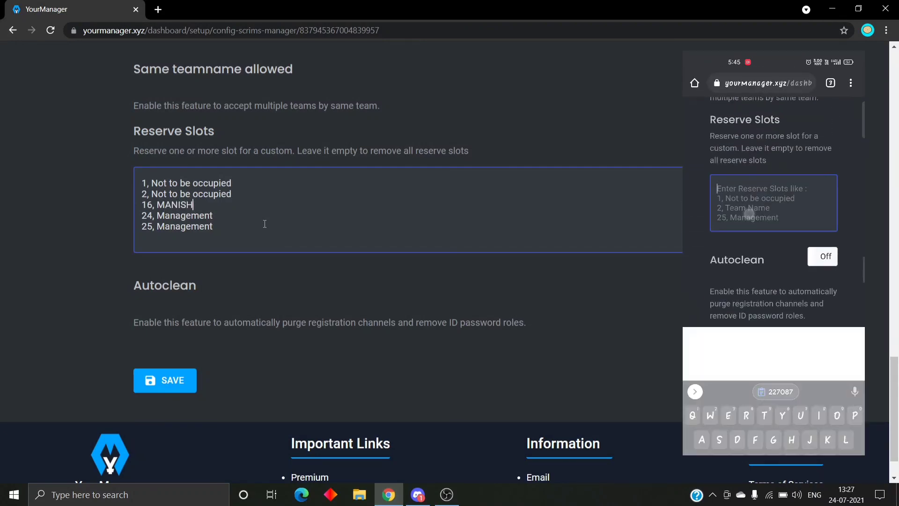
{"action": "type", "text": "1"}
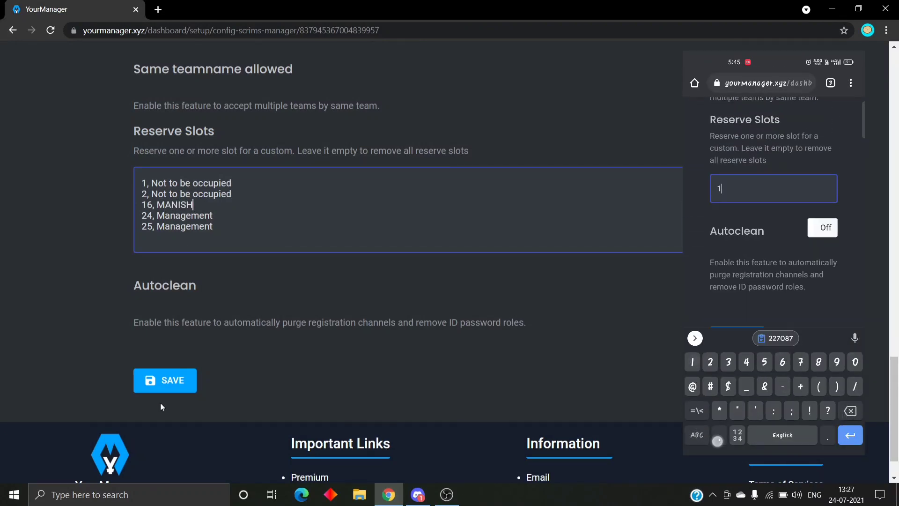
{"action": "left_click", "coordinate": [165, 380]}
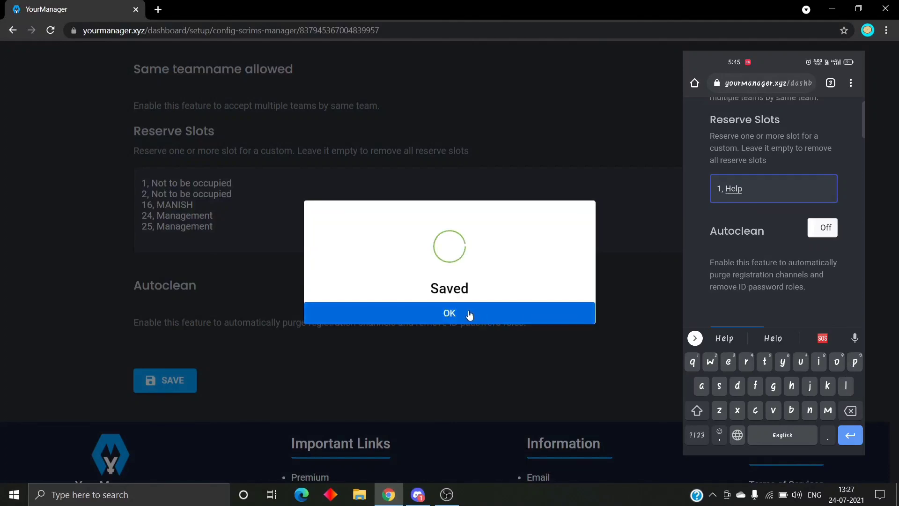
{"action": "left_click", "coordinate": [449, 313]}
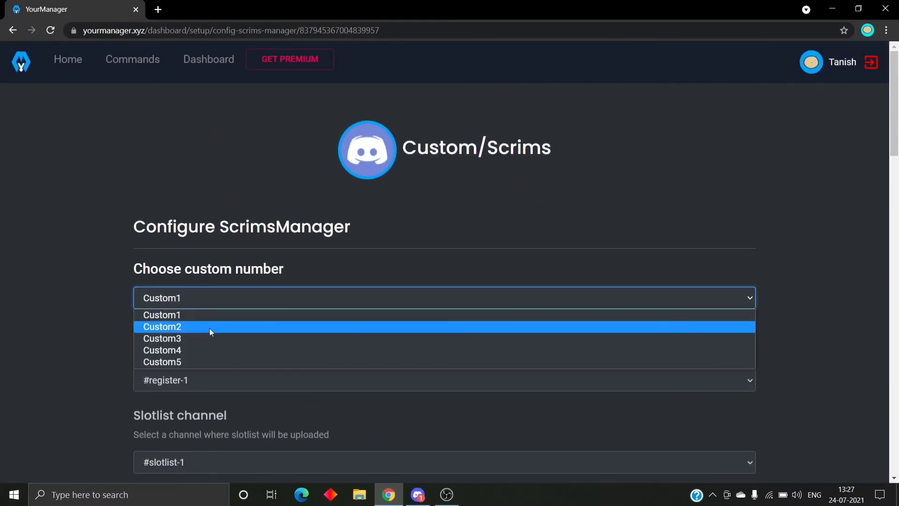
- Scroll to Custom2's Reserve Slots field and begin entering text 'sdgs'
{"action": "scroll", "scroll_direction": "down", "scroll_amount": 3}
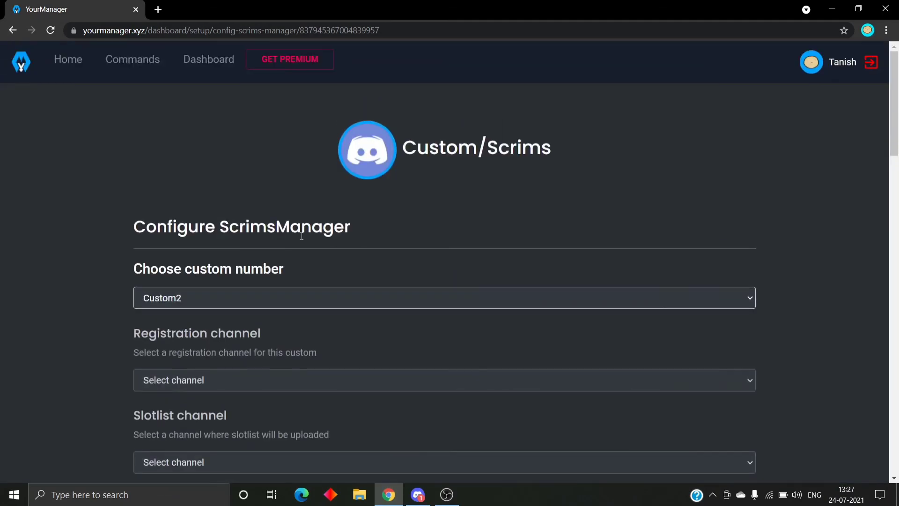
{"action": "scroll", "scroll_direction": "down", "scroll_amount": 3}
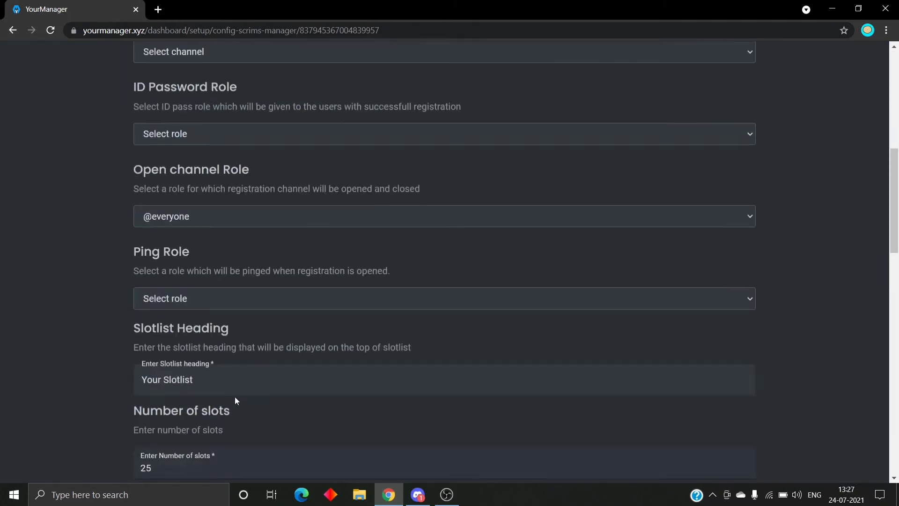
{"action": "scroll", "scroll_direction": "down", "scroll_amount": 3}
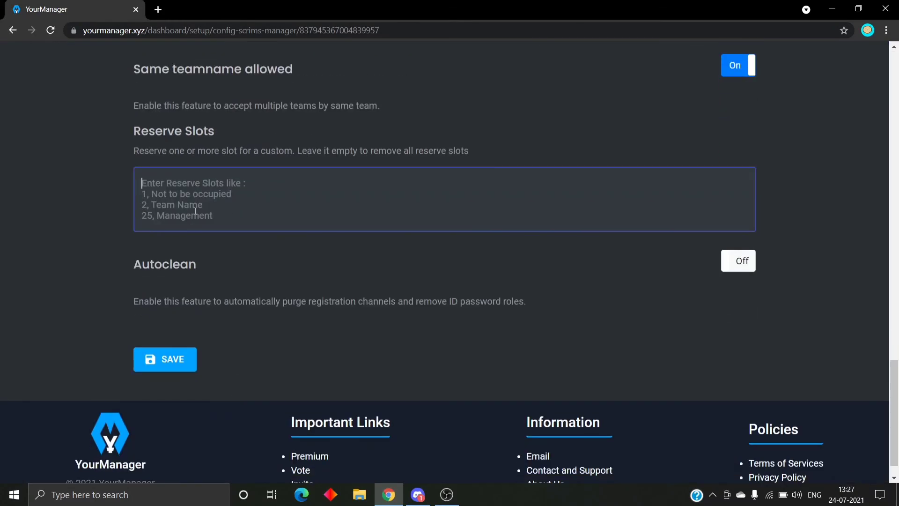
{"action": "type", "text": "sdgs"}
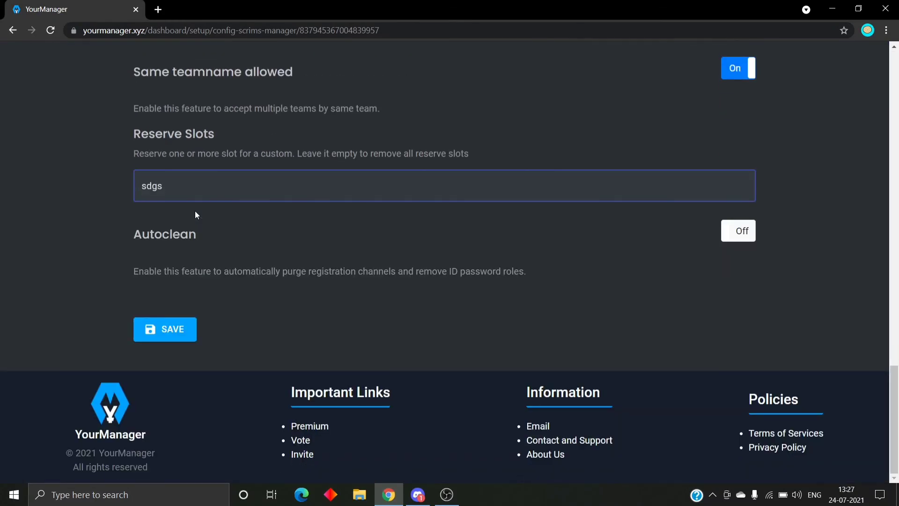